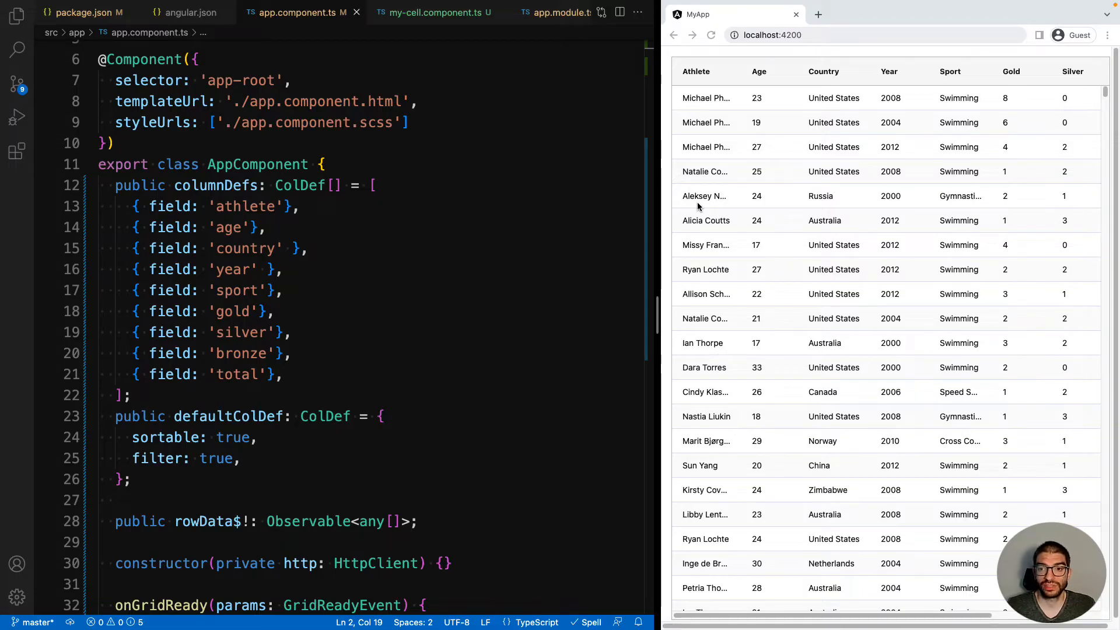
mouse_move(711, 216)
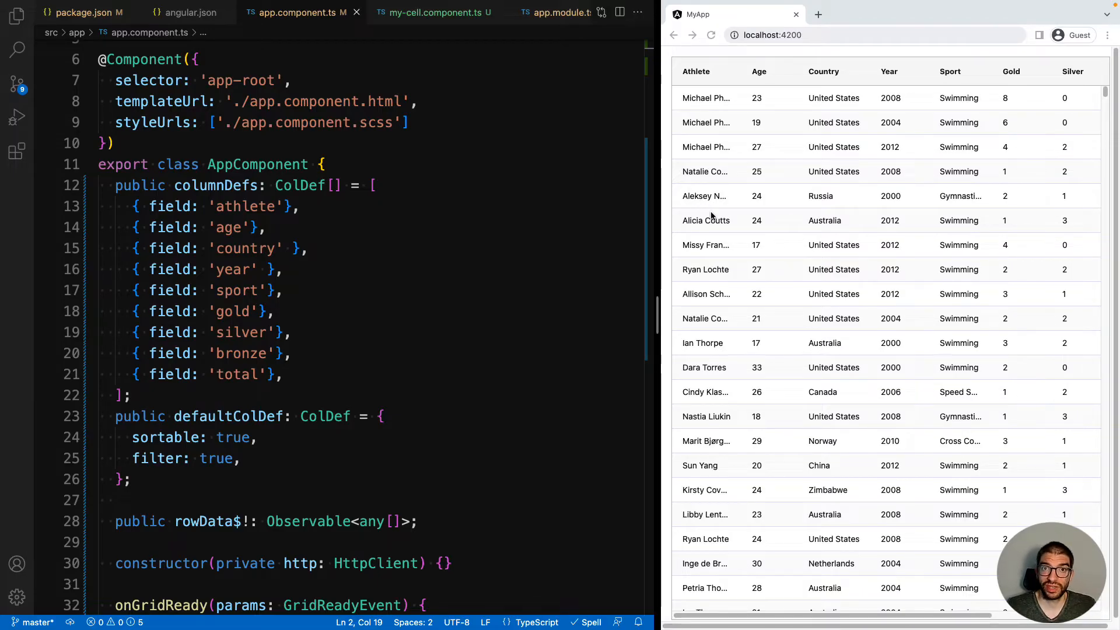
mouse_move(431, 304)
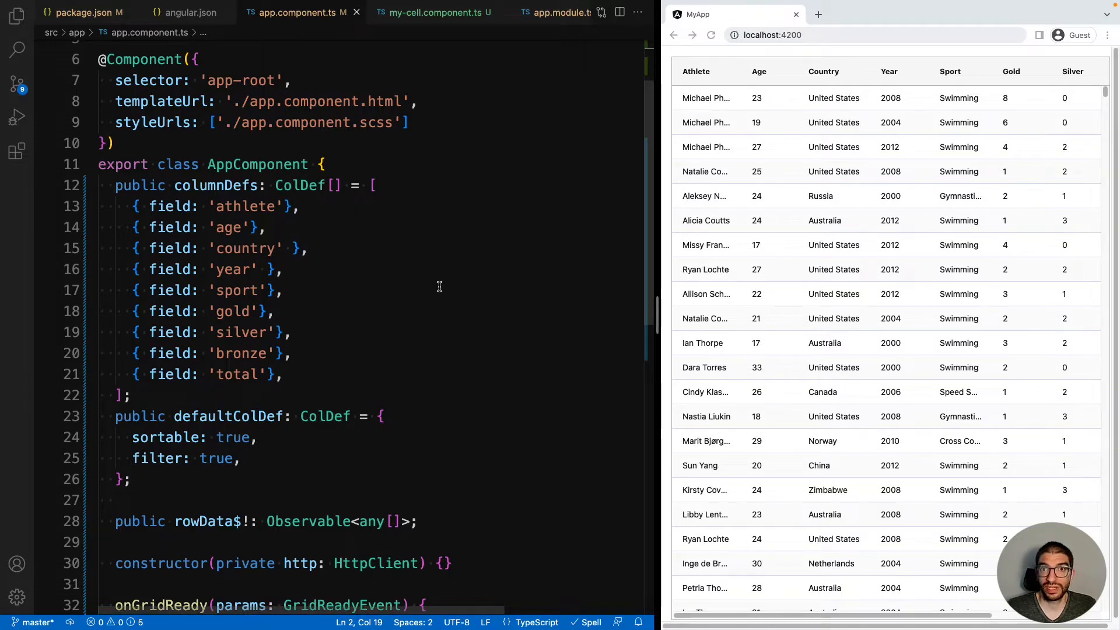
Bring up the integrated terminal with an empty bash prompt
click(294, 270)
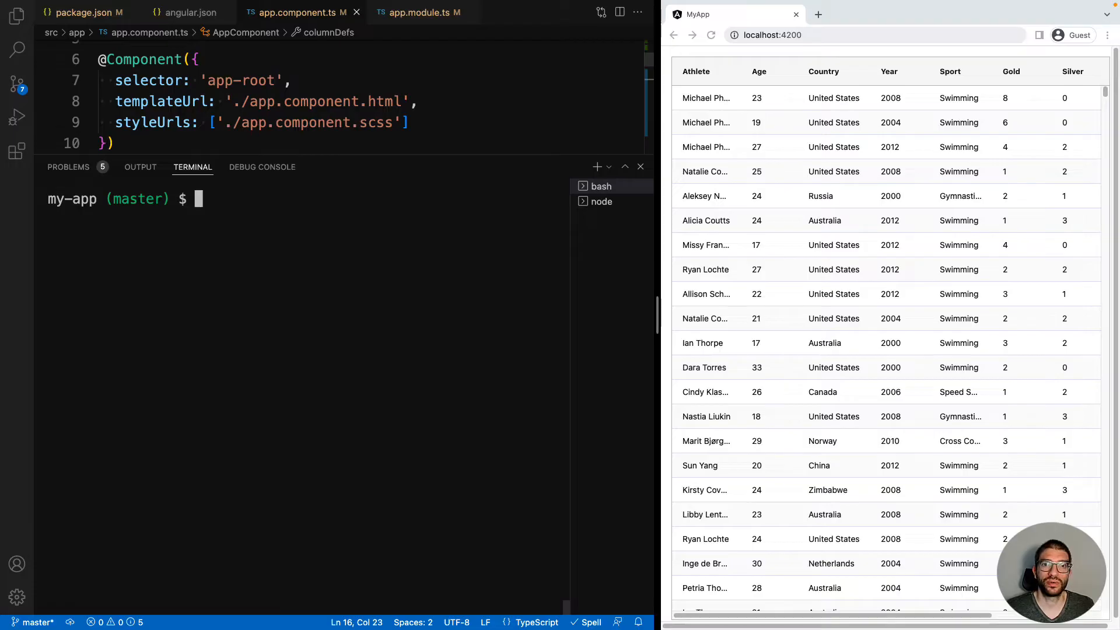
Run `ng g c myCell --inline-style --inline-template` and bring up Quick Open
text(ng)
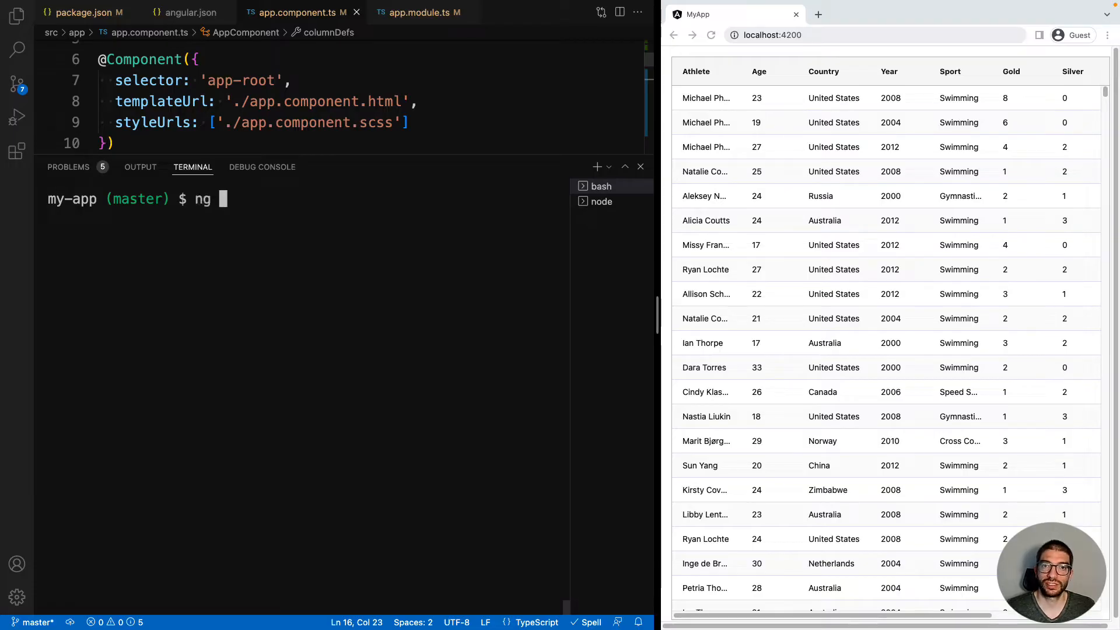
text(g c myc)
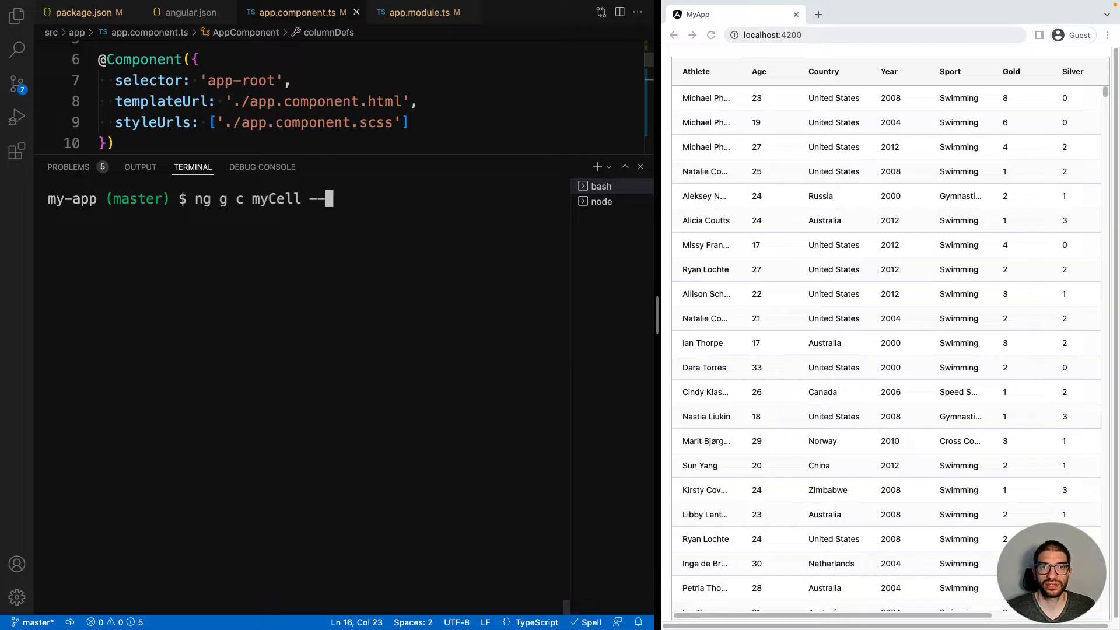
text(inline-style --inline-)
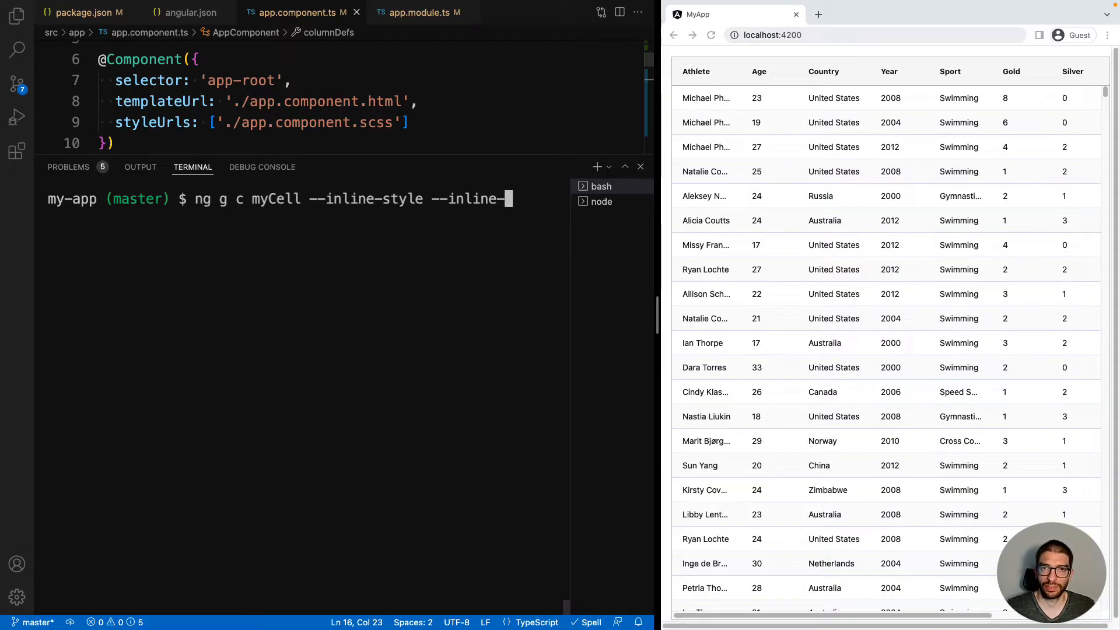
text(template)
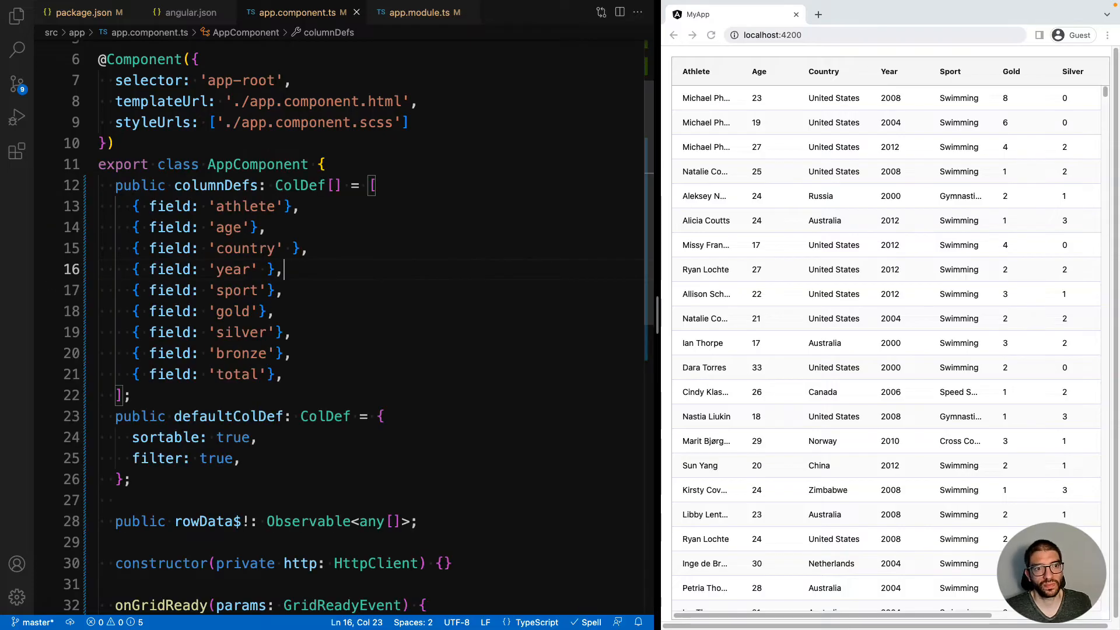
key(ctrl+p)
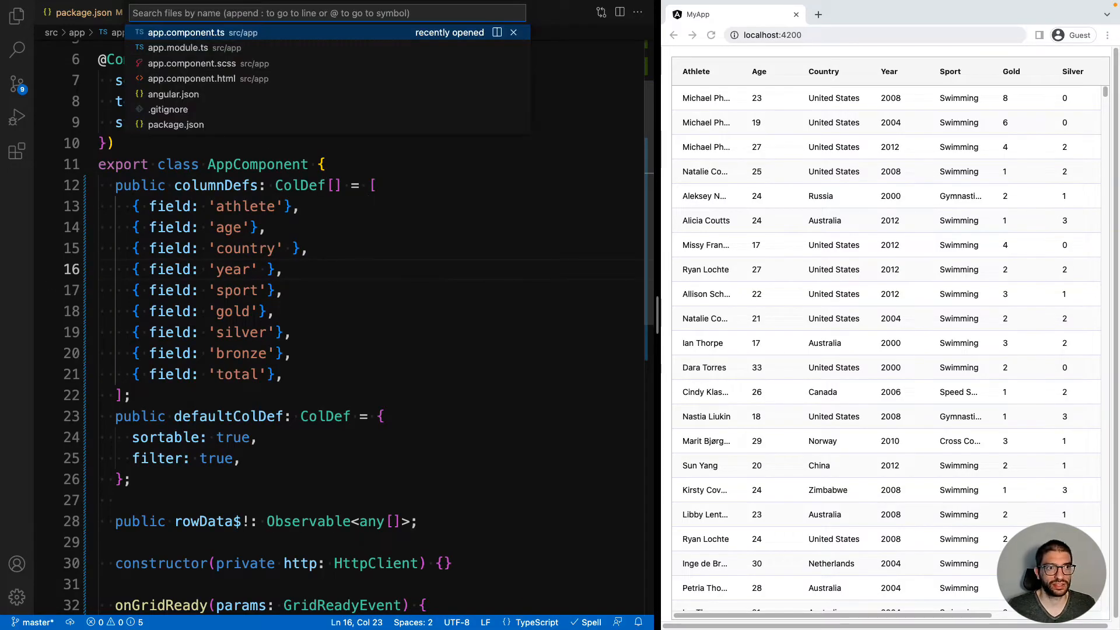
In my-cell.component.ts store `this.value = params.value` in agInit and render {{value}}
click(434, 12)
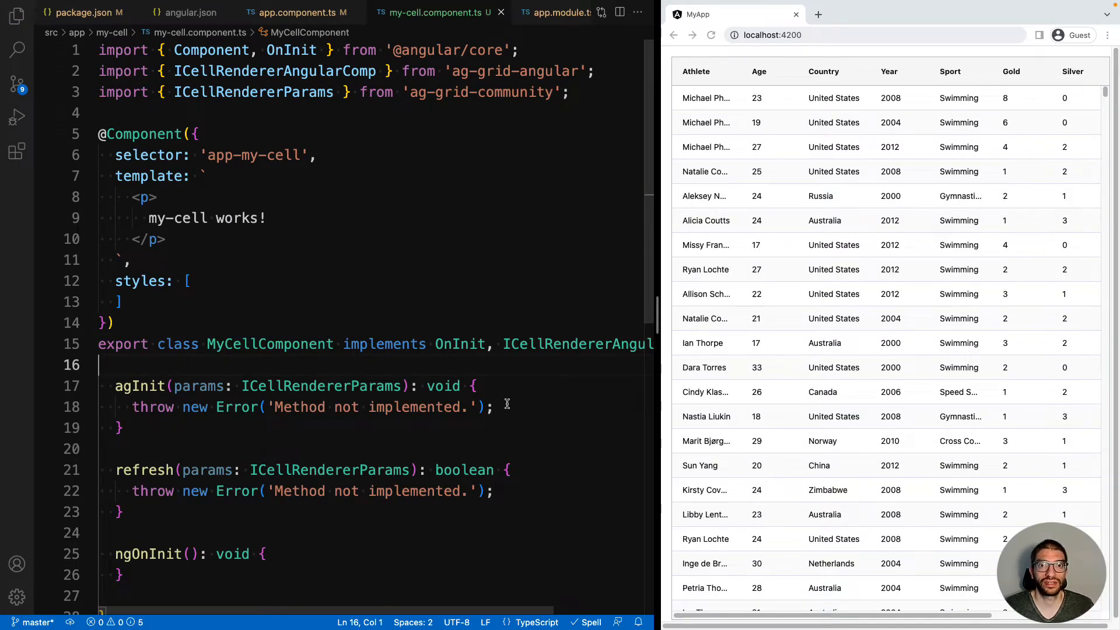
double_click(139, 386)
text(value: any;)
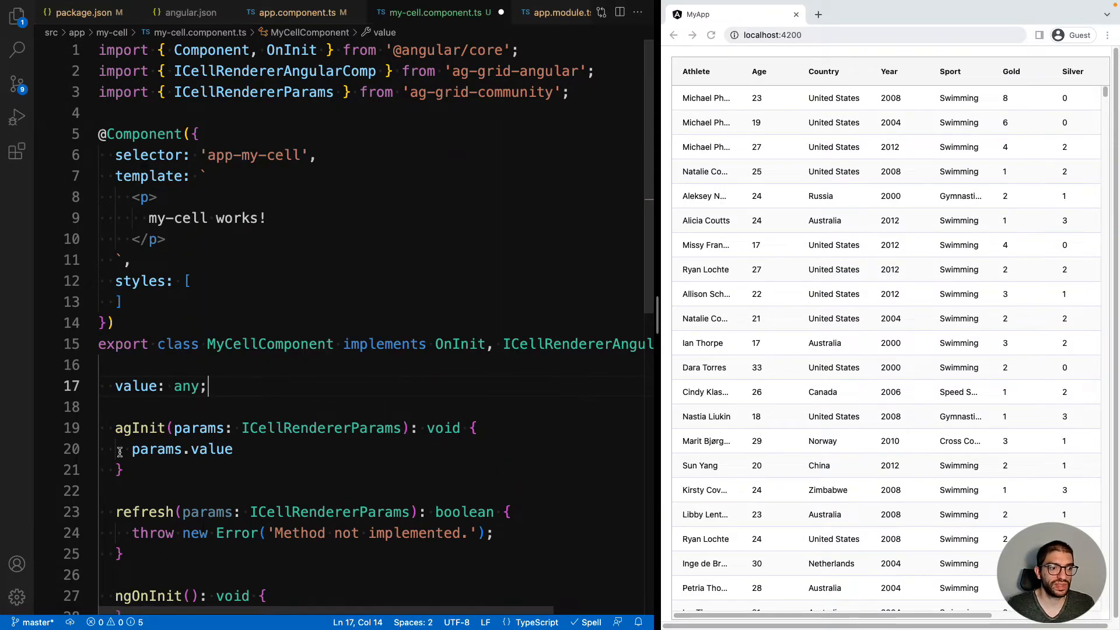
text(this.value)
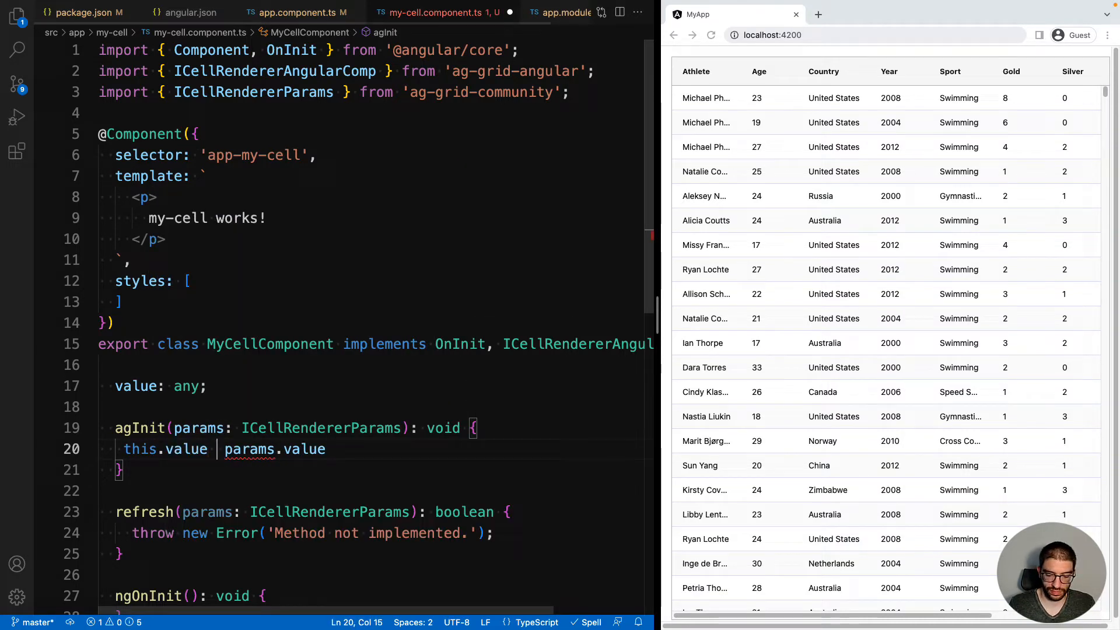
text(=)
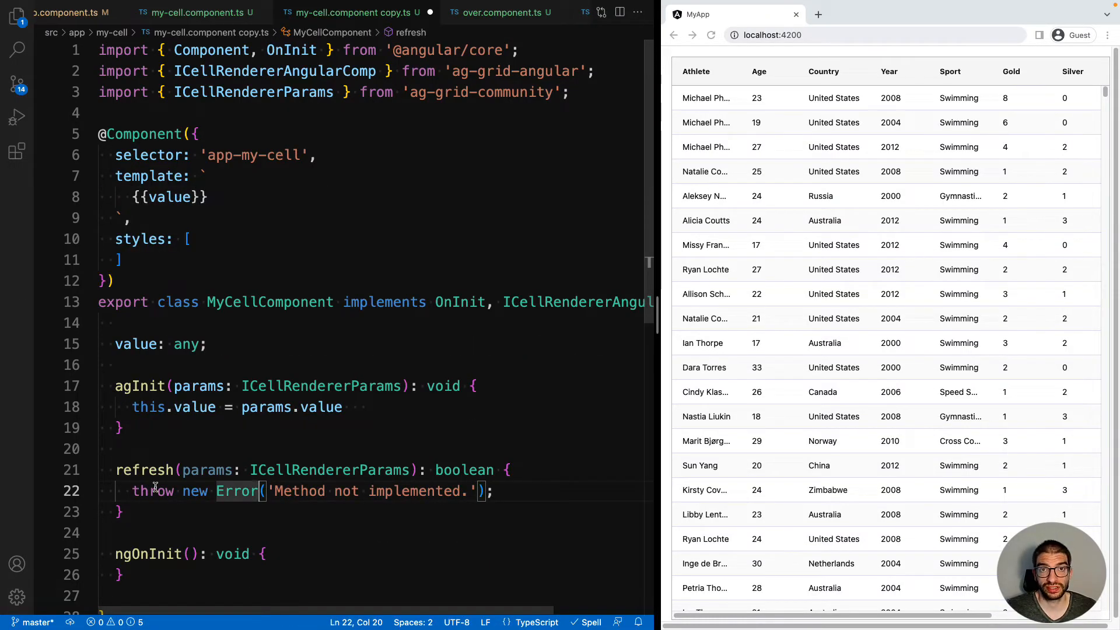
Replace the refresh method body with `return false;`
drag(154, 491, 493, 492)
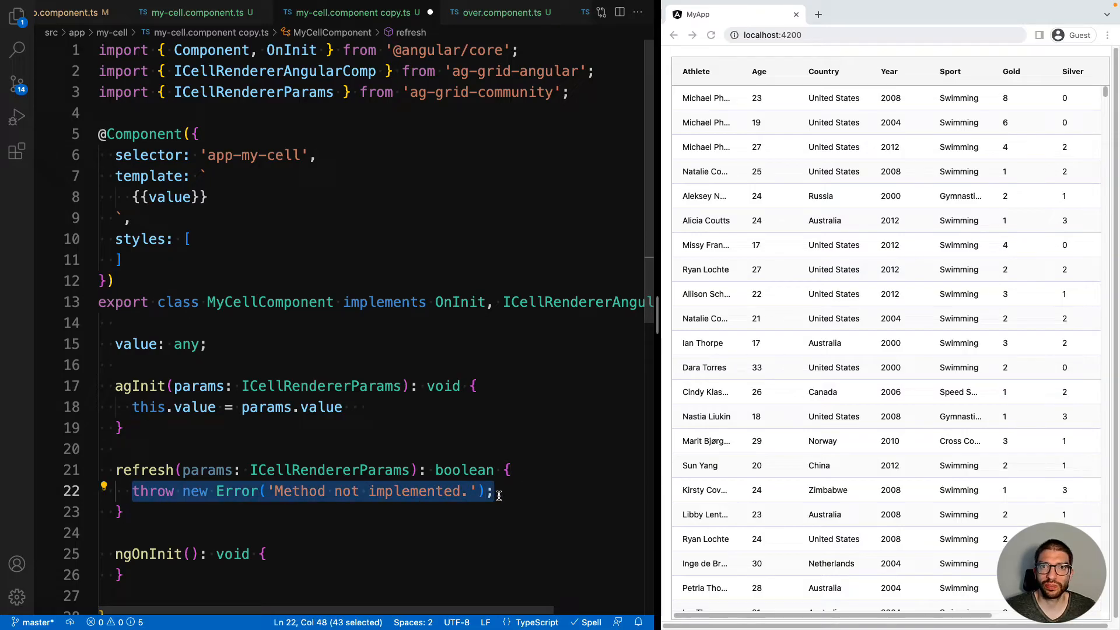
text(return false;)
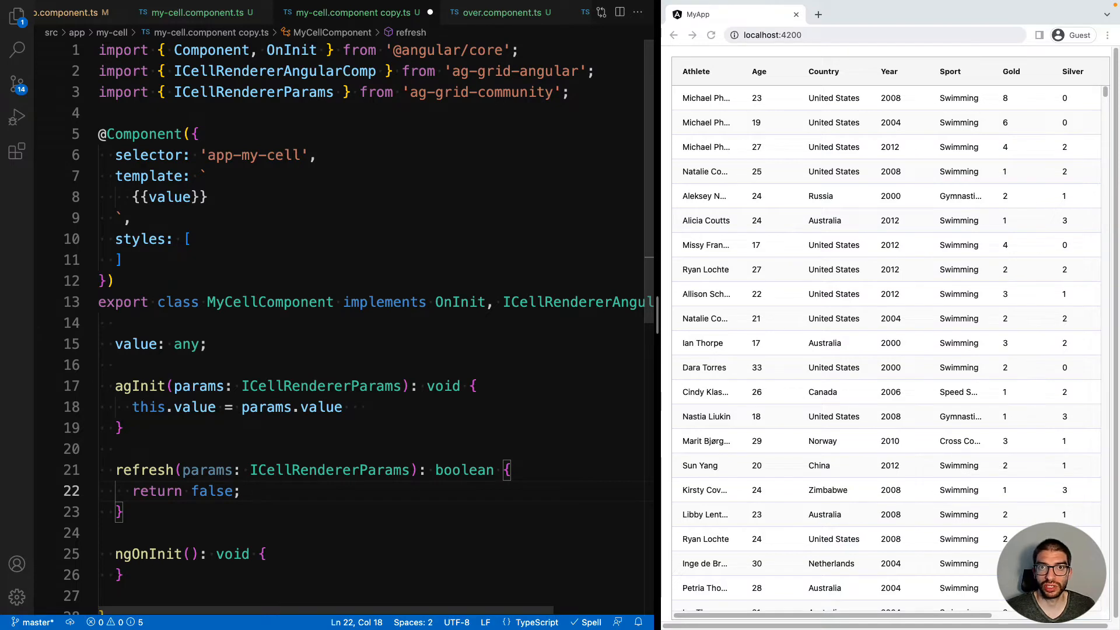
Add `cellRenderer: MyCellComponent` to the athlete column in app.component.ts, accepting the auto-import
double_click(270, 301)
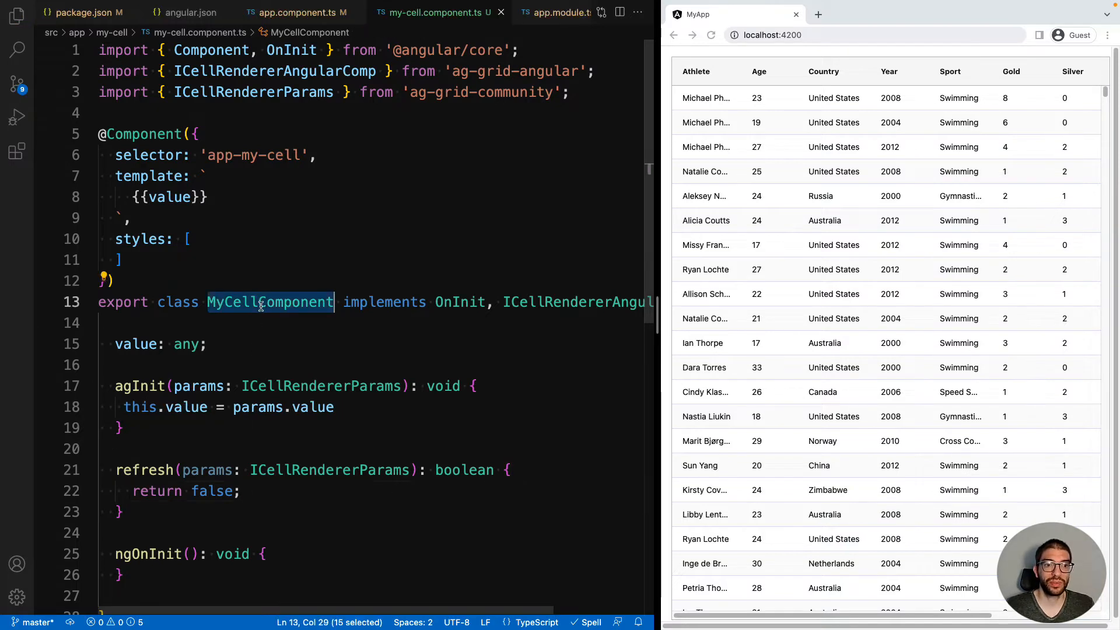
mouse_move(297, 13)
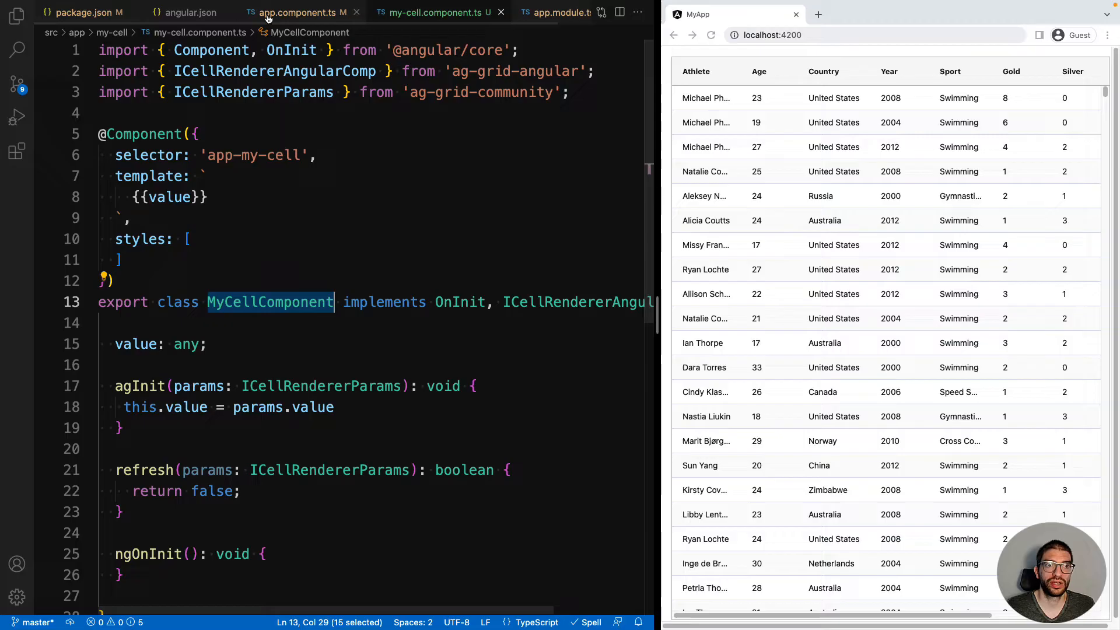
click(297, 12)
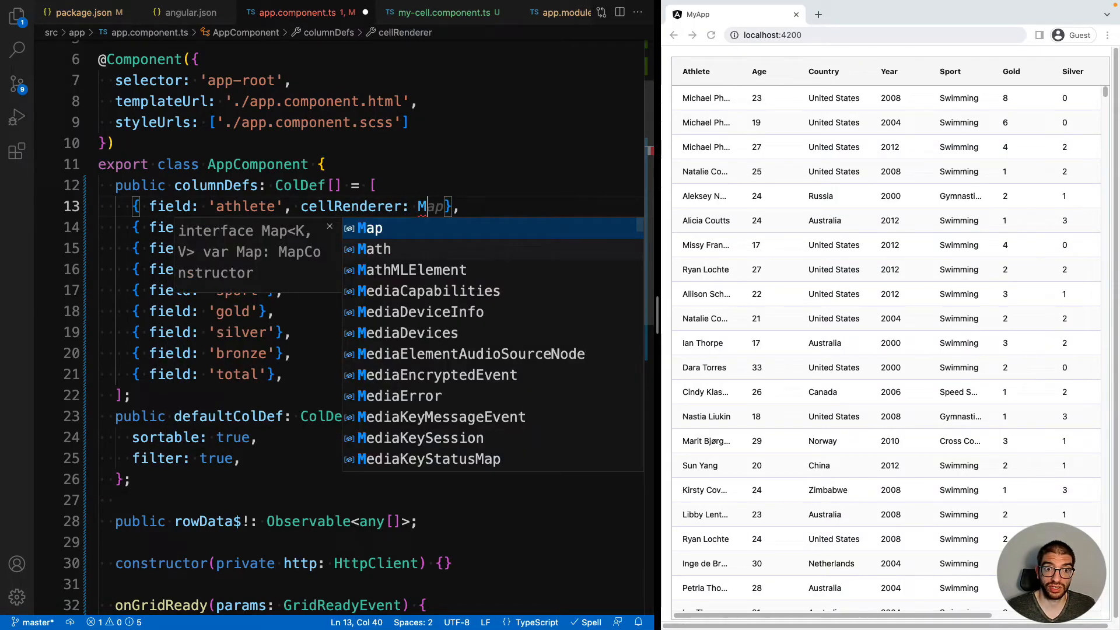
text(yCellComponent)
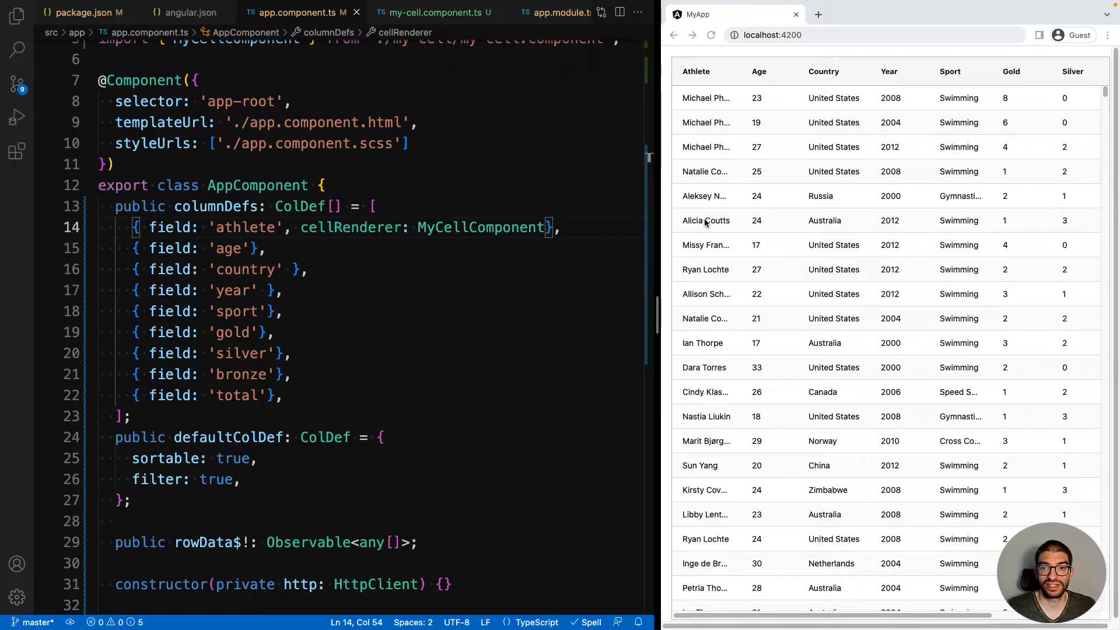
click(428, 12)
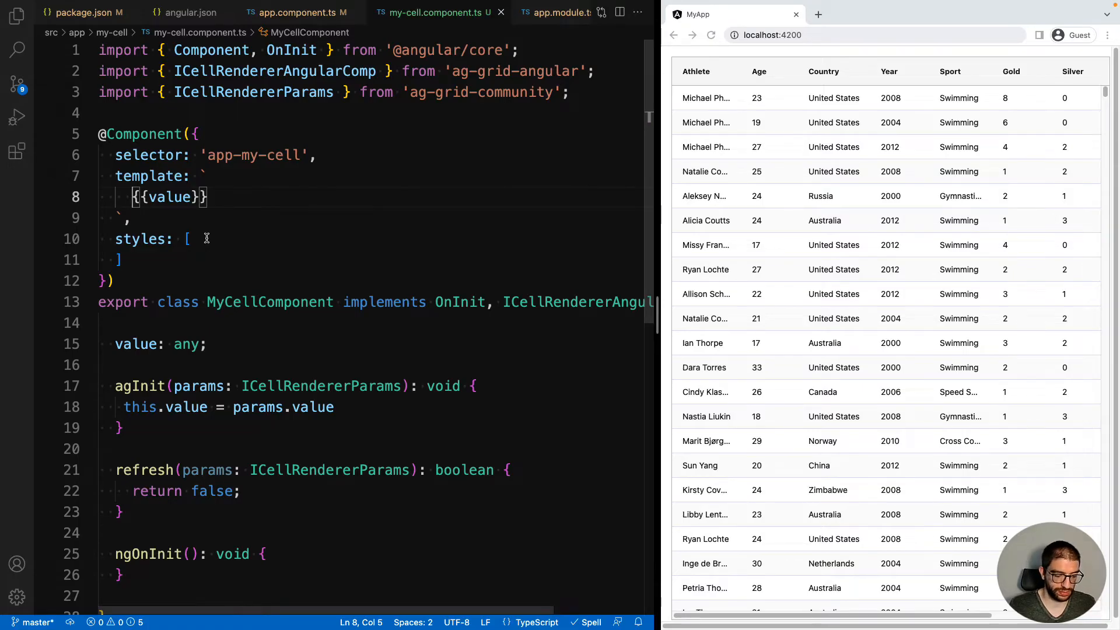
Add a Click button to the template bound to an onClick alert showing 'Cell value is ' + value
text(#)
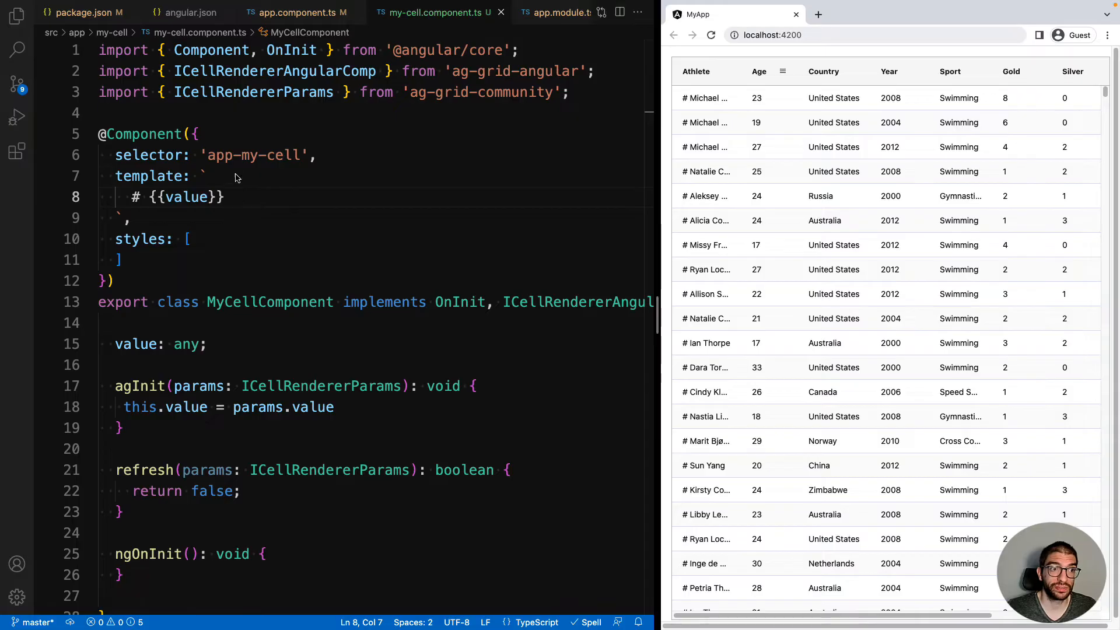
text(<button></button>)
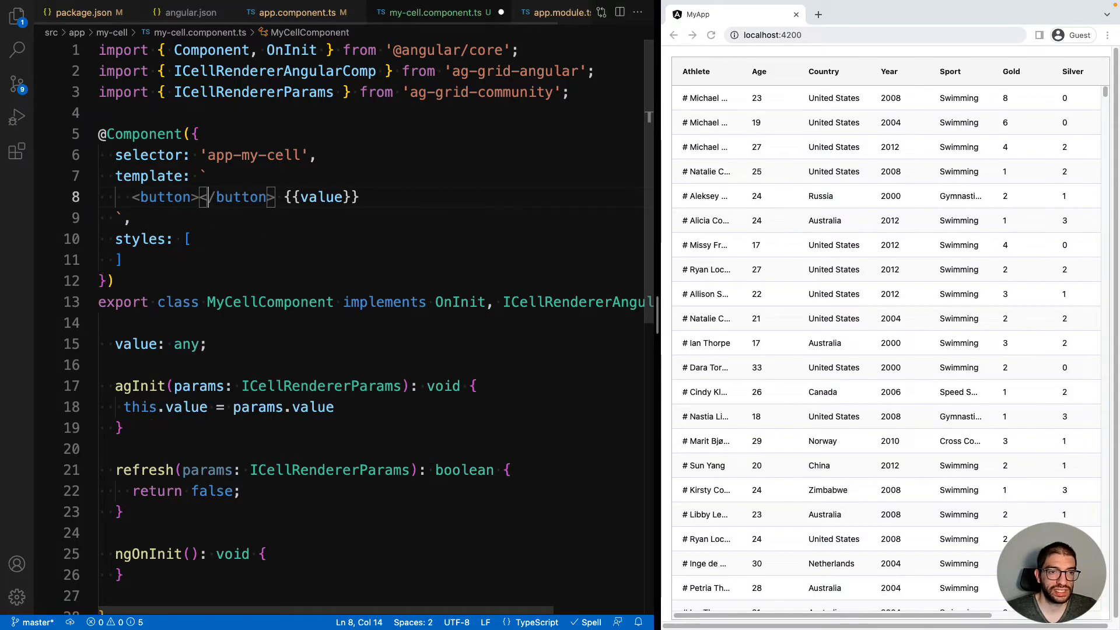
text(Click($event)")
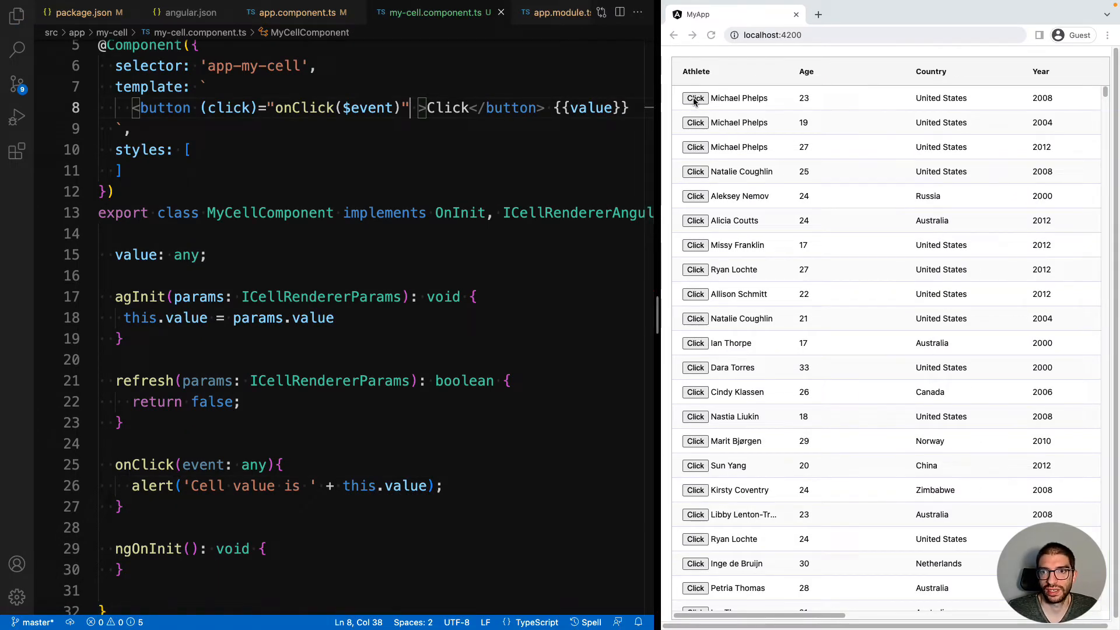
Try the Click button on two athlete rows in the browser and dismiss the alert
click(694, 98)
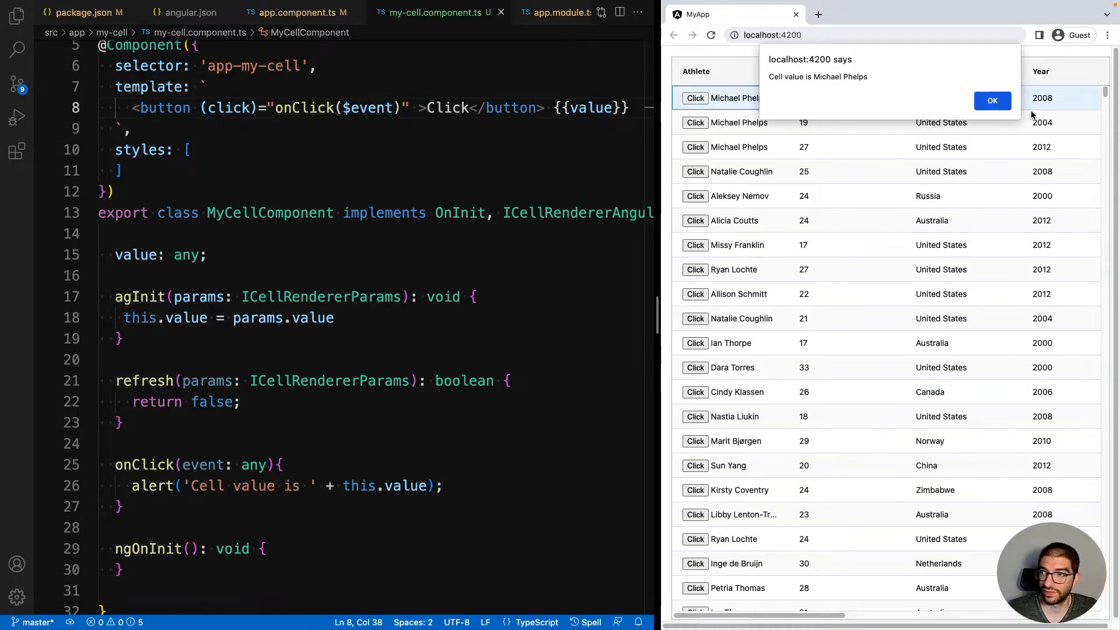
click(695, 171)
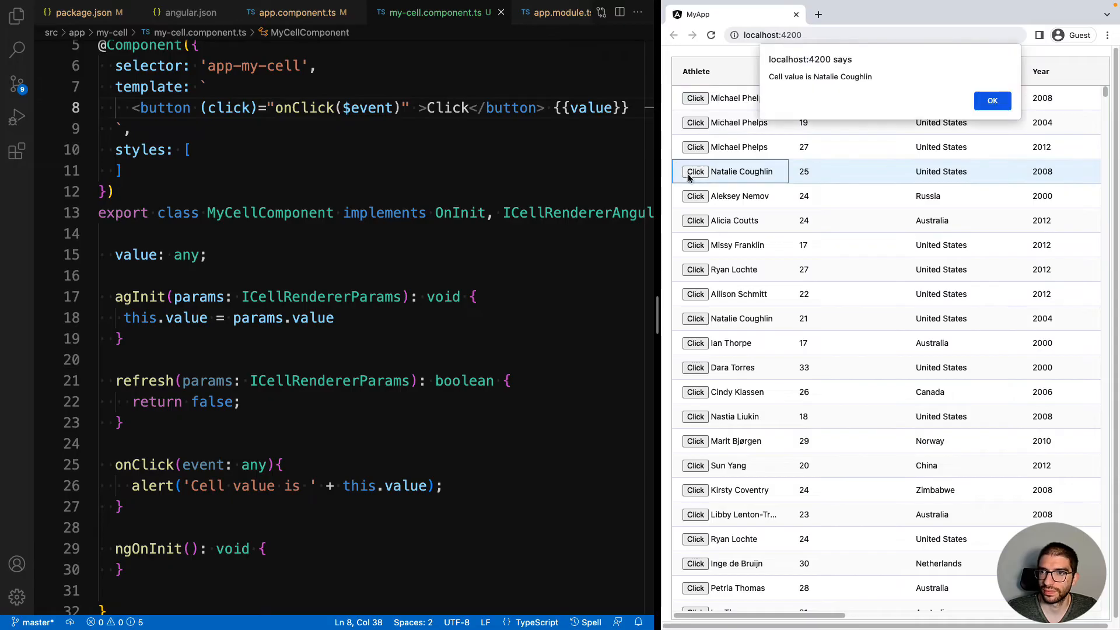
click(991, 100)
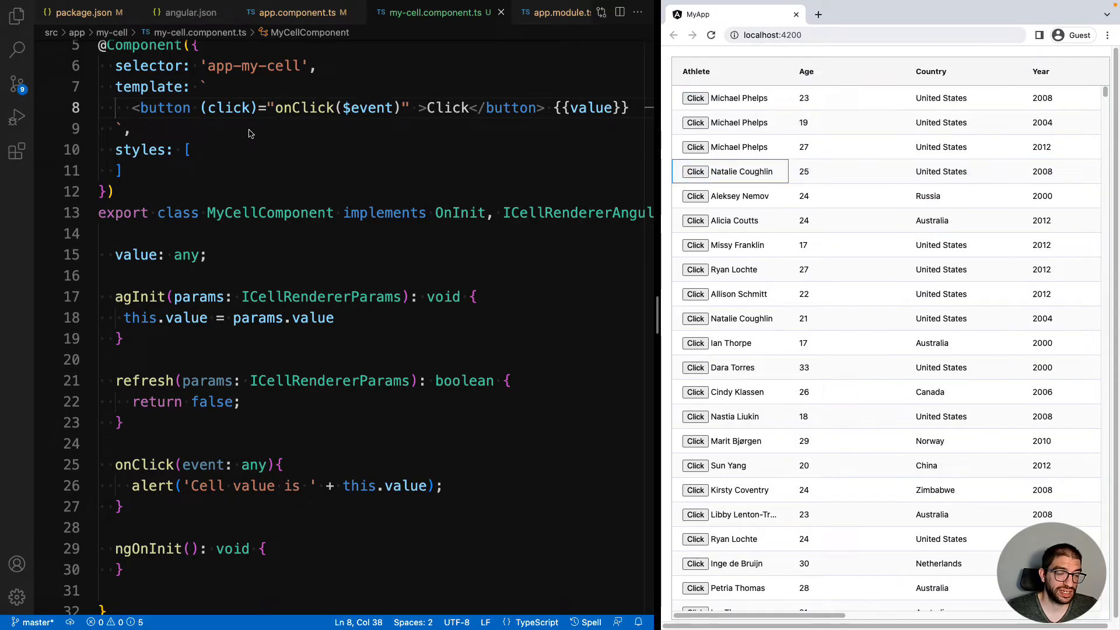
mouse_move(364, 256)
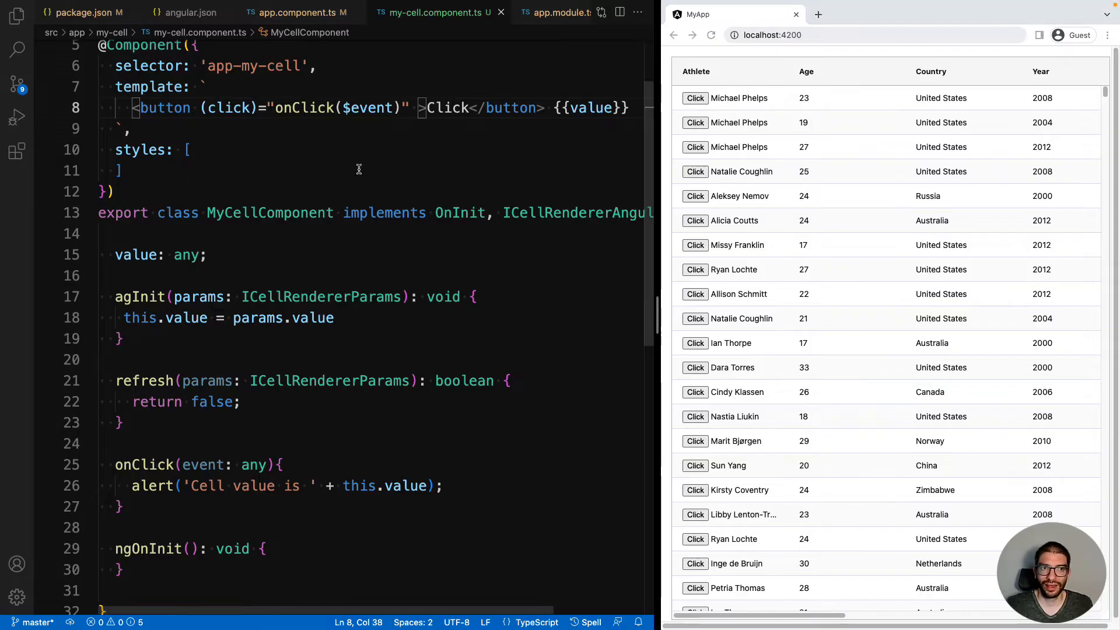
Add `cellRenderer: MyCellComponent` to the age column and test an age cell button
click(293, 13)
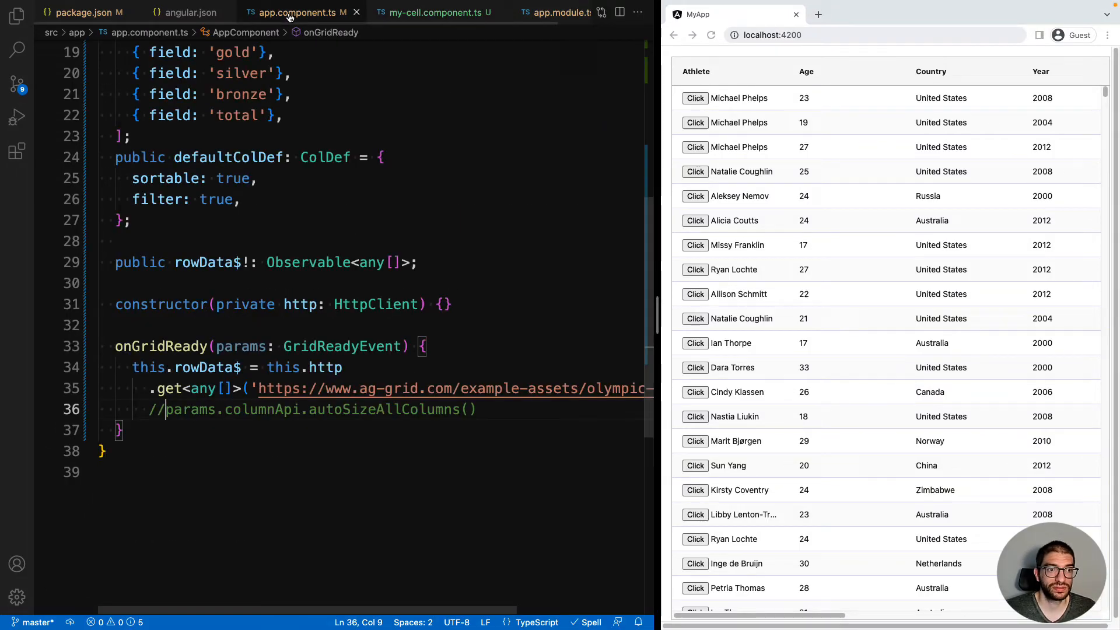
text(cellClass)
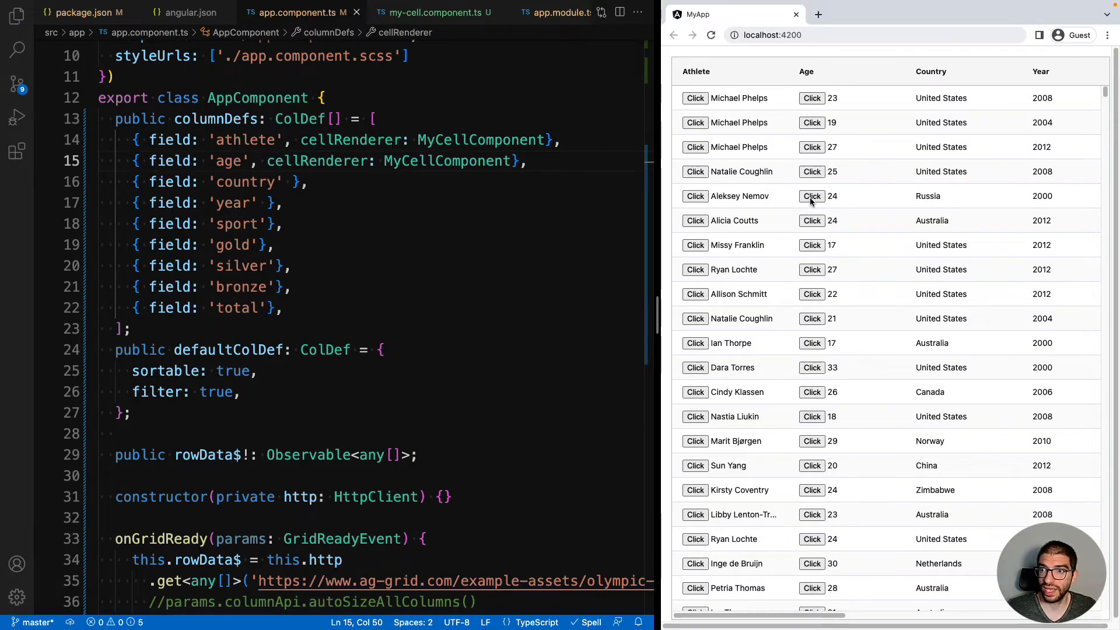
click(813, 196)
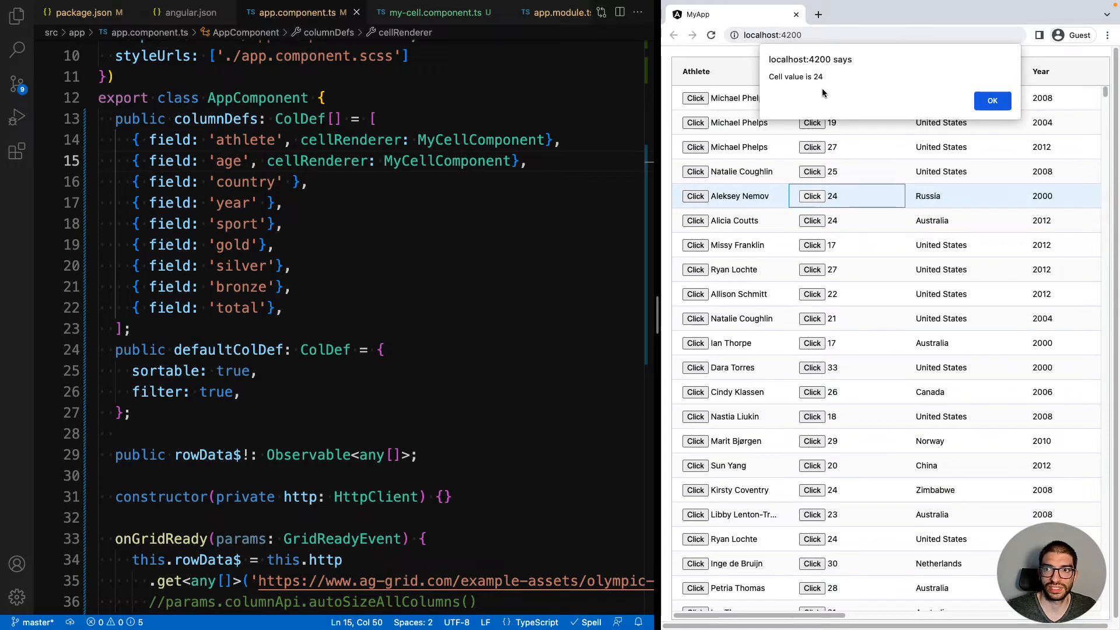
click(992, 100)
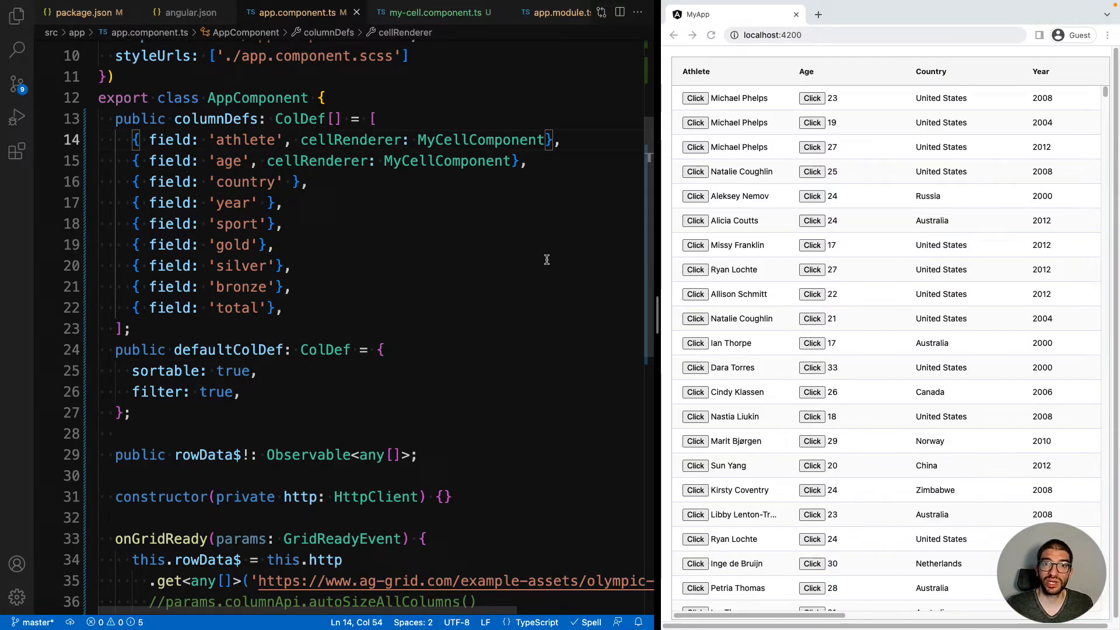
Add cellRendererParams with buttonText 'Name' for athlete and 'Age' for the age column
text(,)
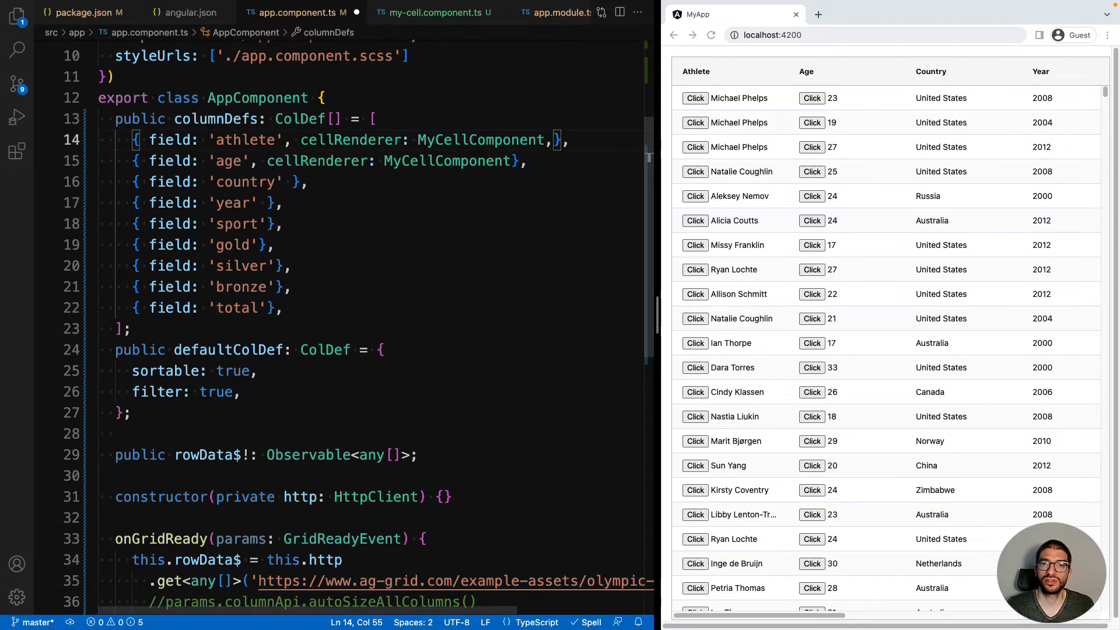
text(cellRendererParams: {)
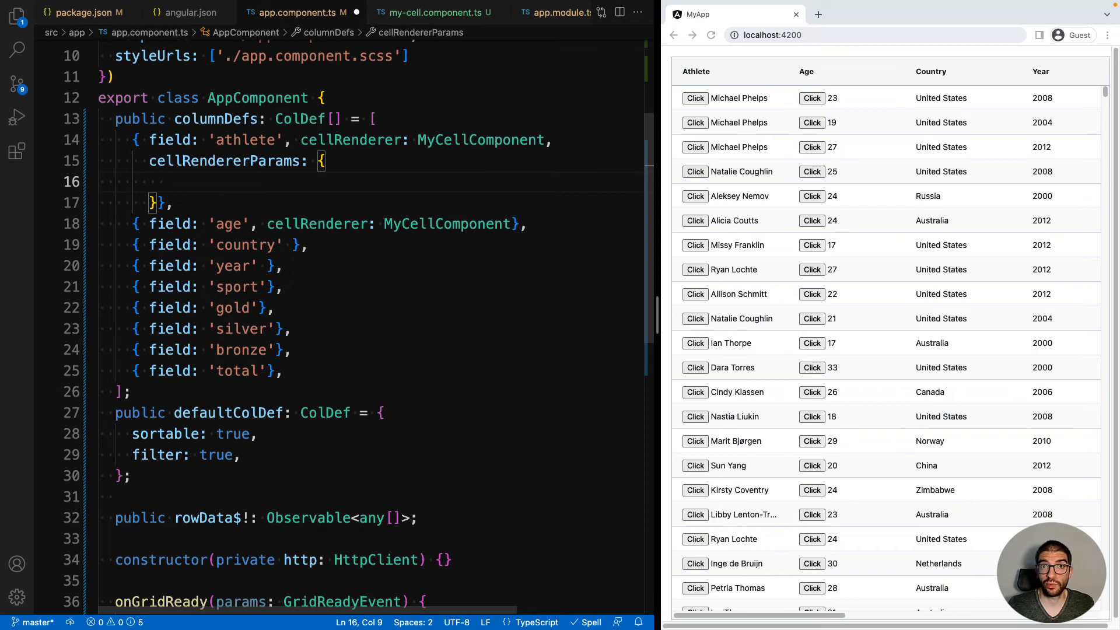
text(buttonText:)
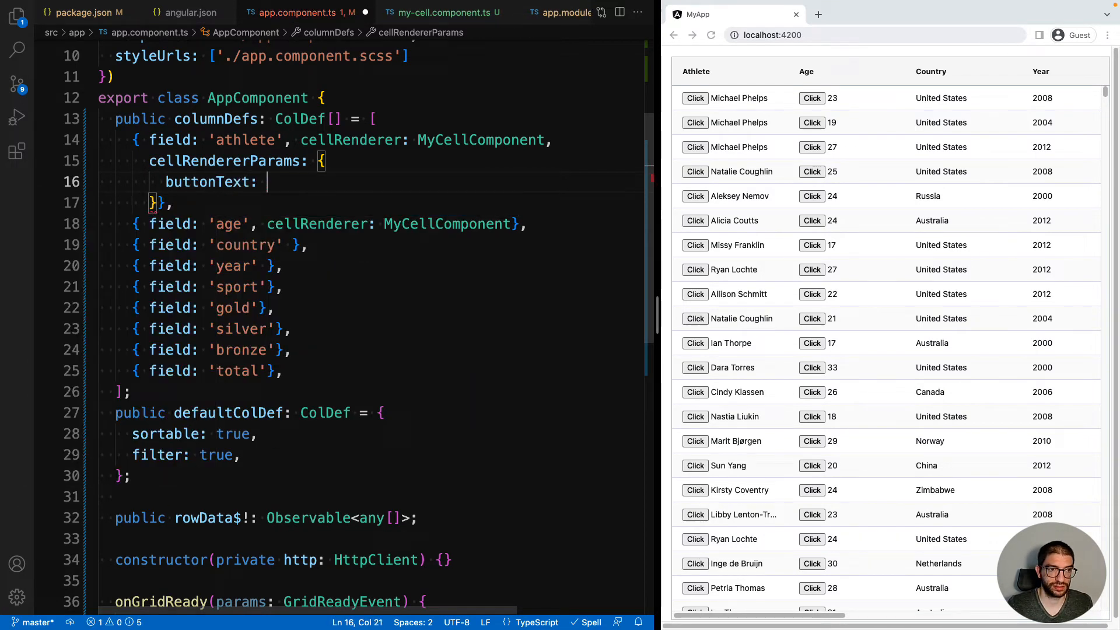
text('Name')
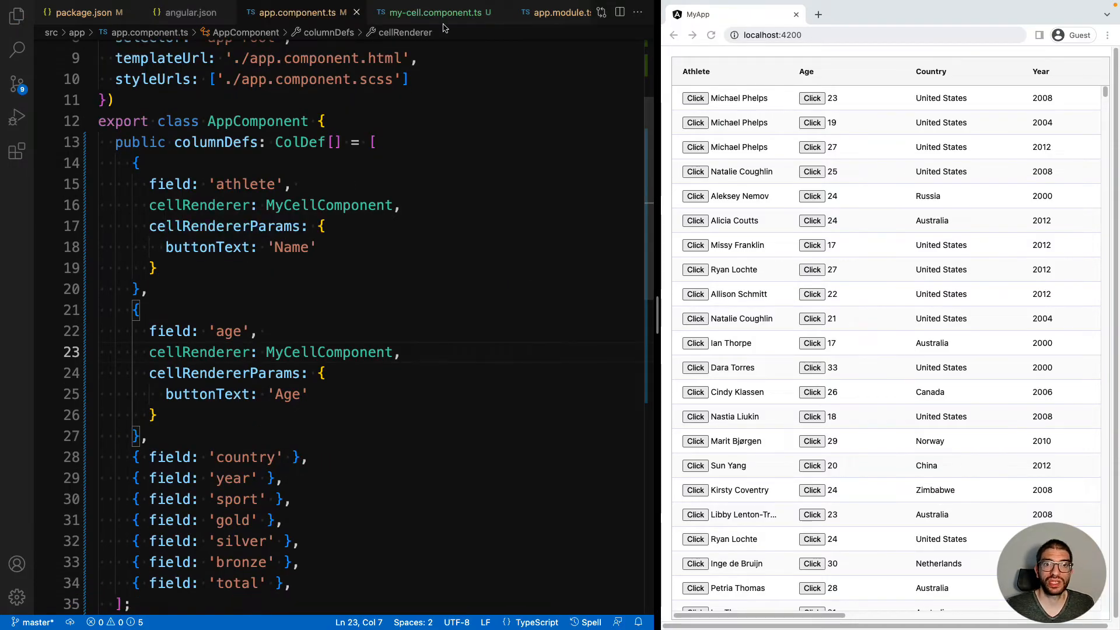
Add `buttonText: string = 'Default'` to MyCellComponent and bind {{buttonText}} as the button label
click(431, 13)
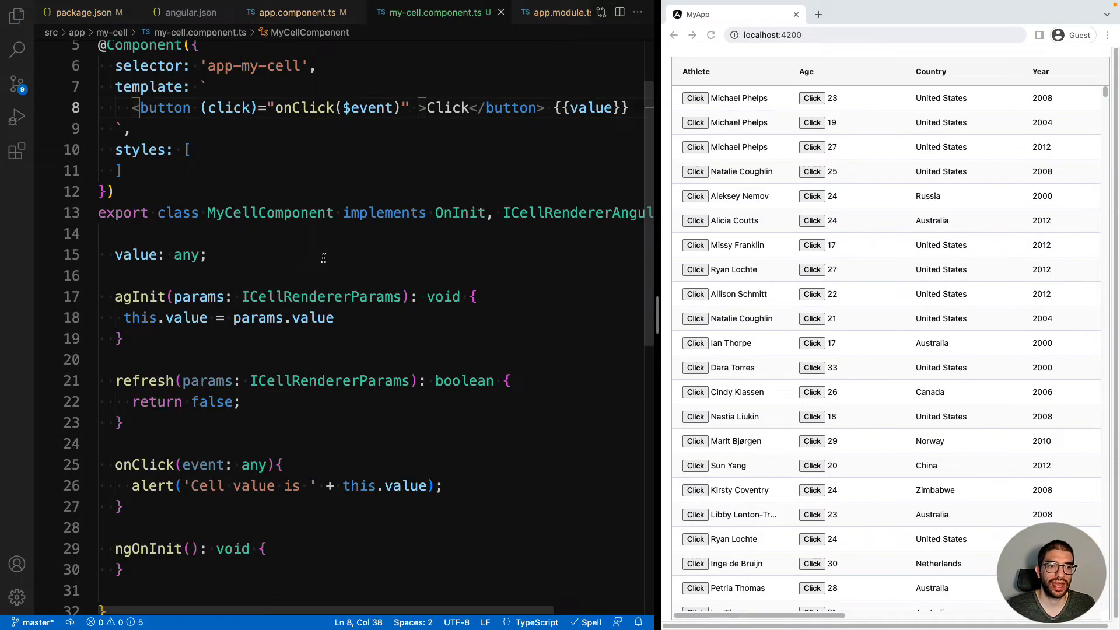
mouse_move(202, 297)
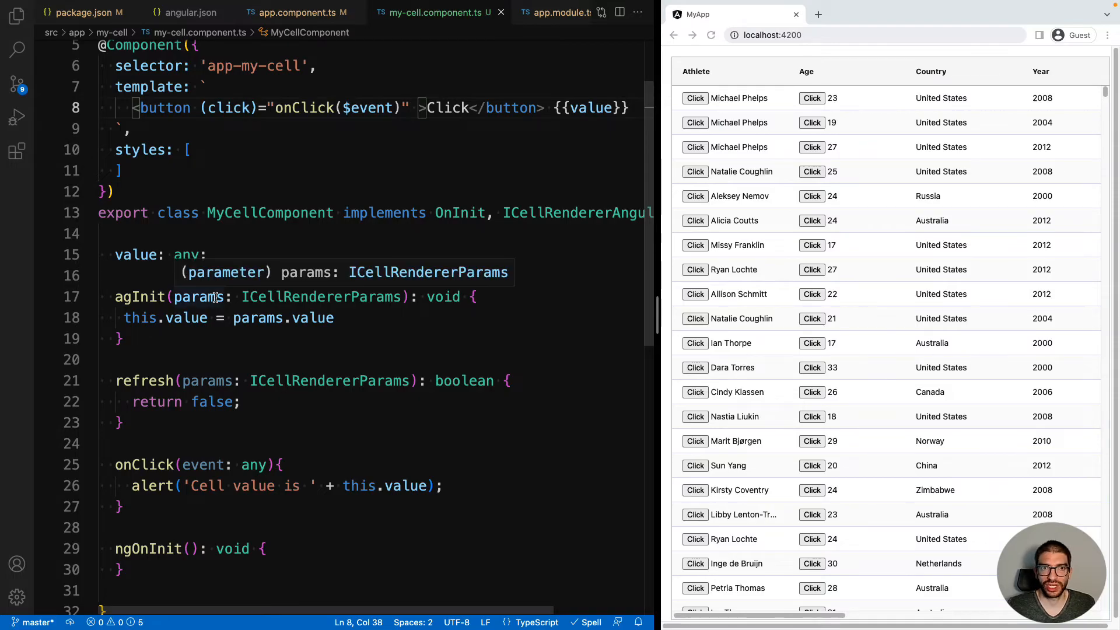
mouse_move(293, 337)
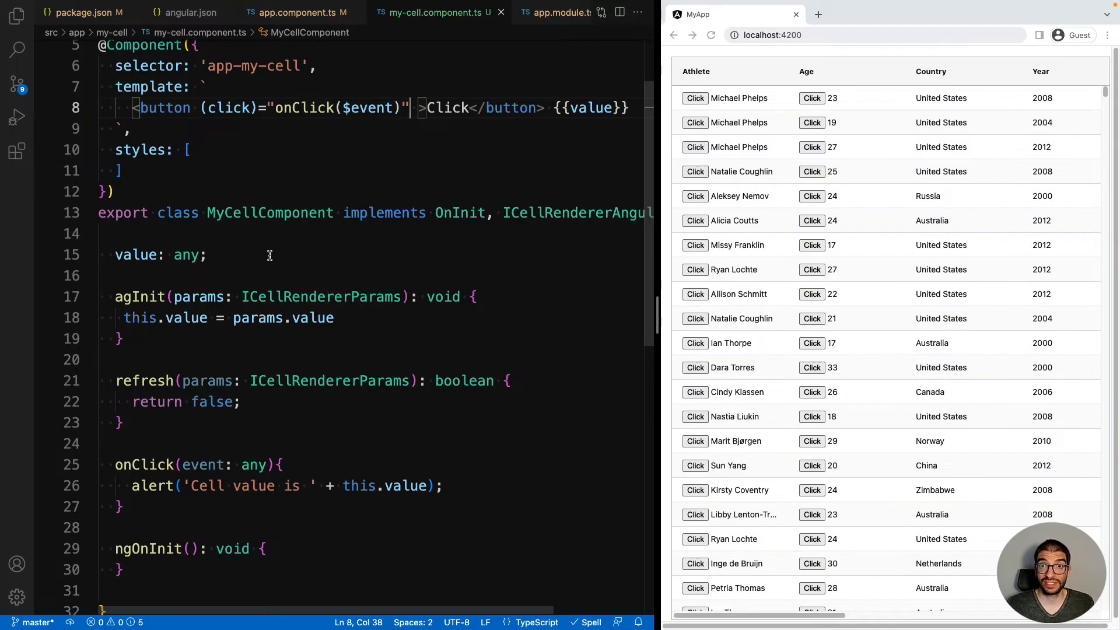
text(buttonText: string;)
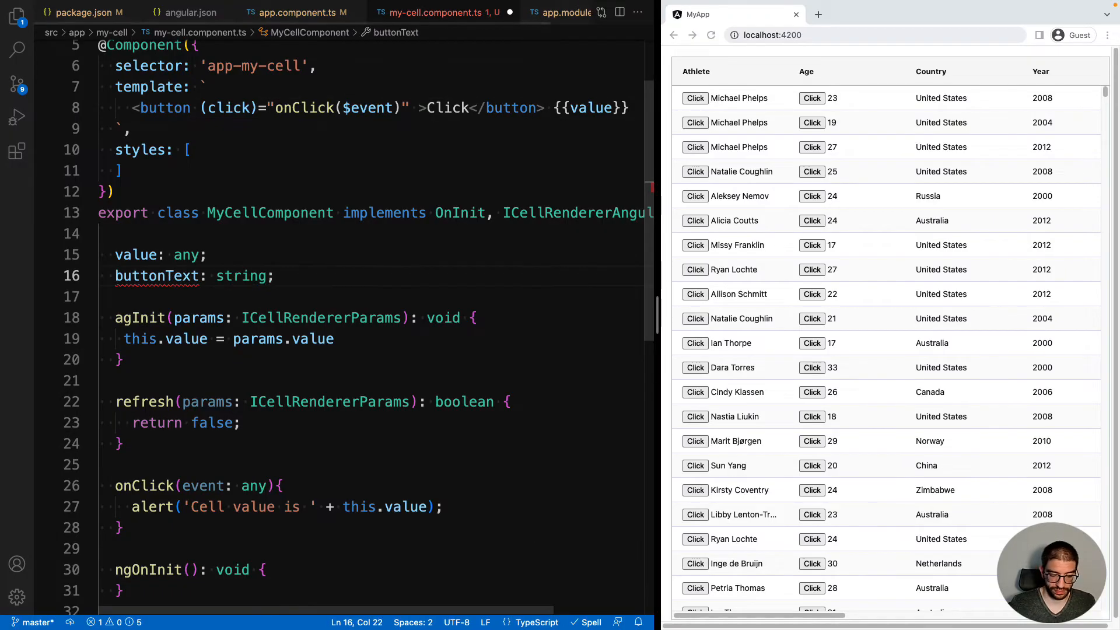
text(= 'Default')
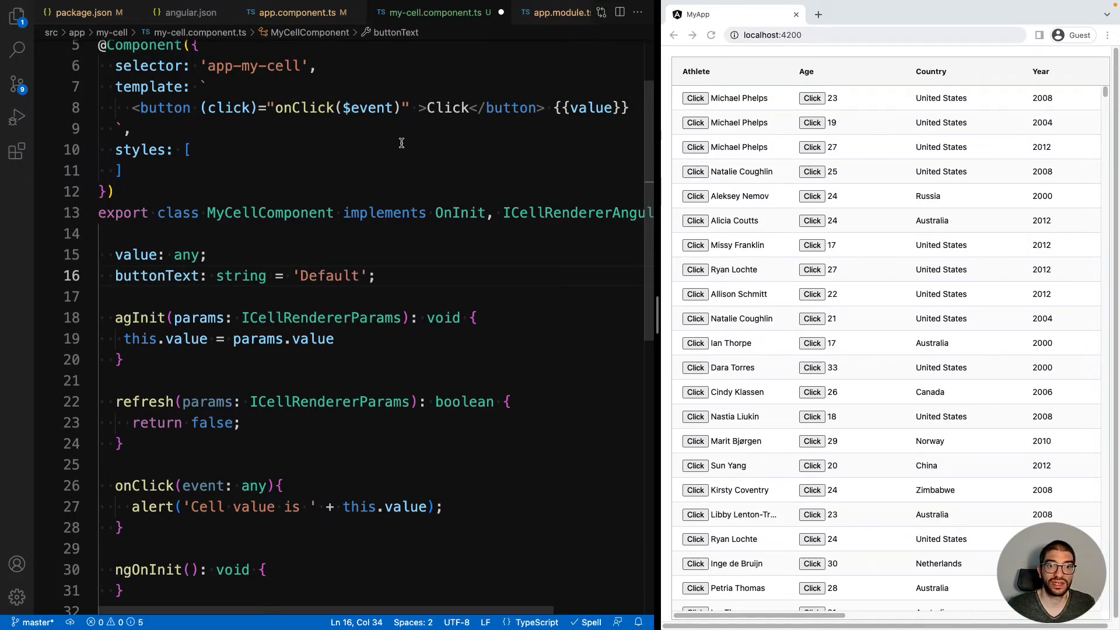
double_click(456, 107)
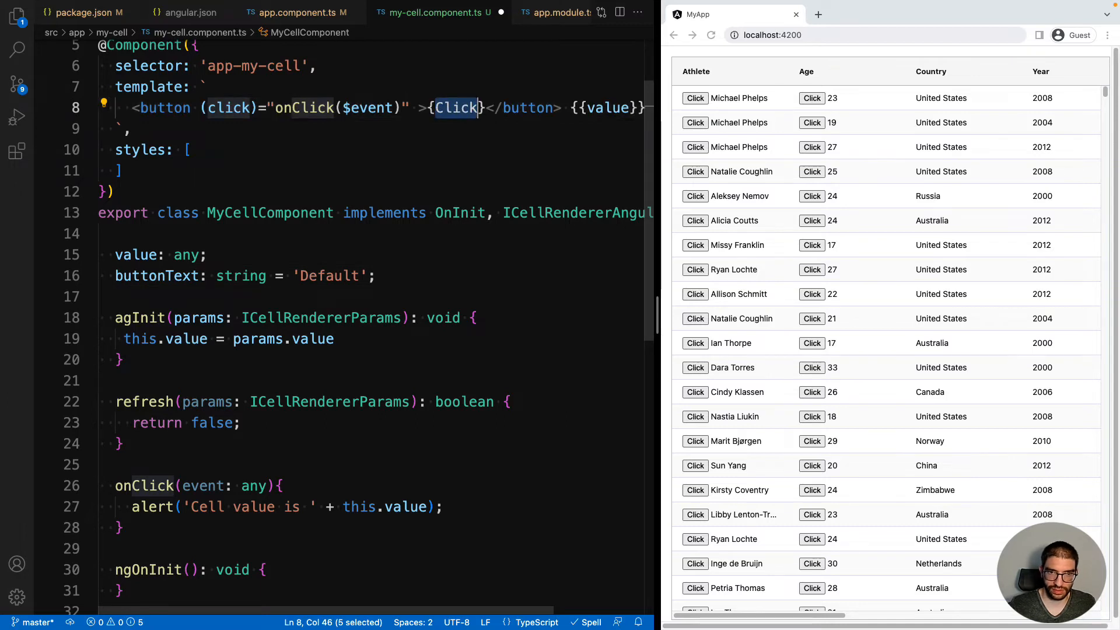
text(buttonText})
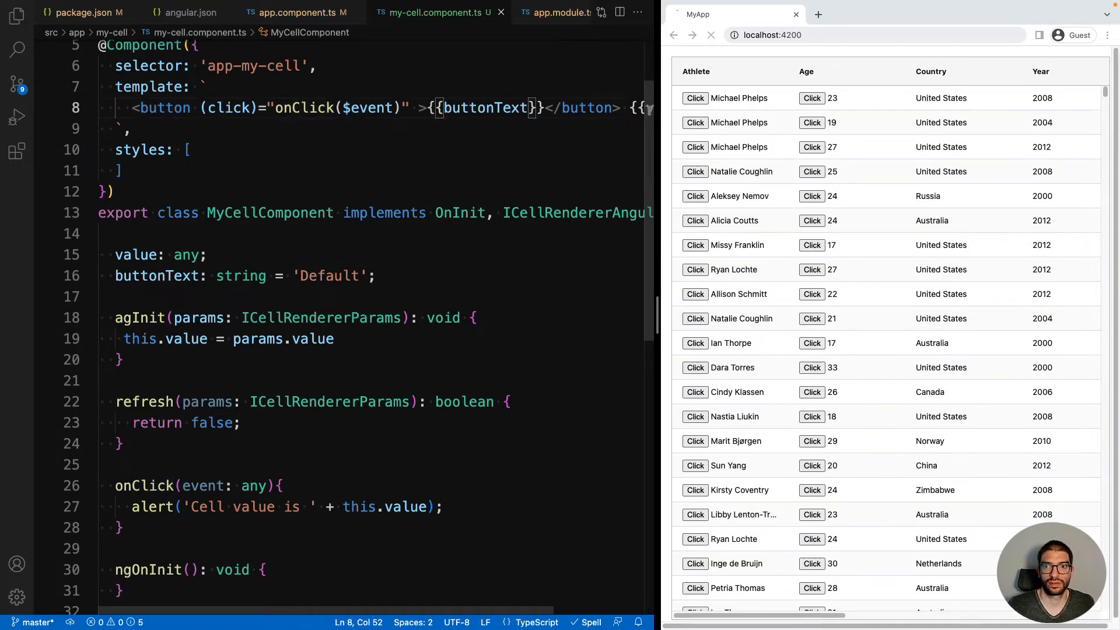
Set `this.buttonText = params.buttonText` in agInit
click(710, 34)
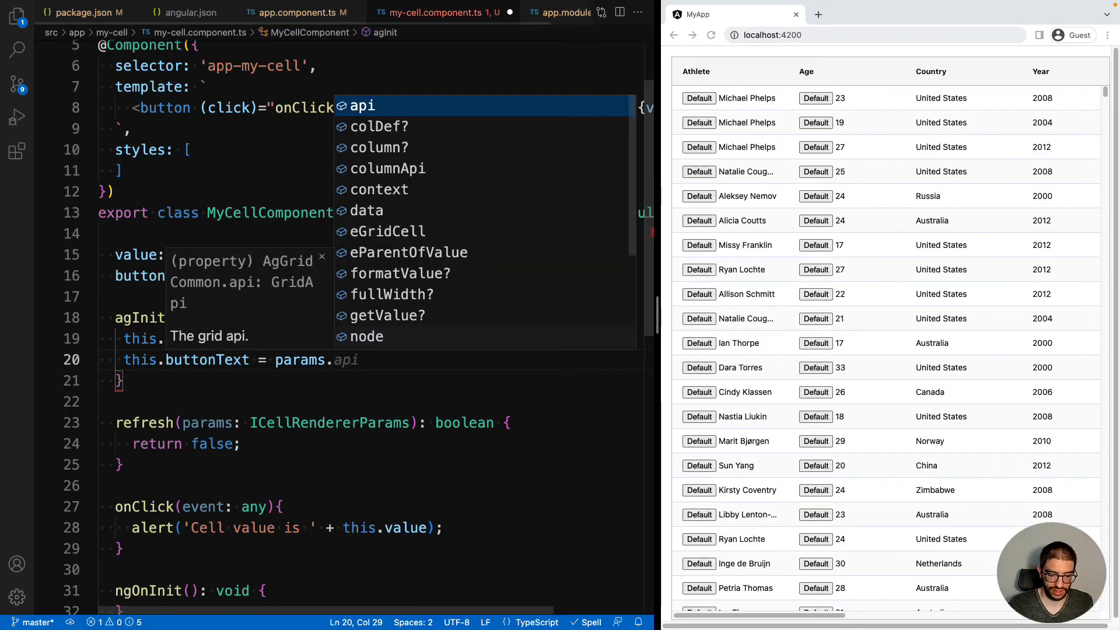
text(buttonText;)
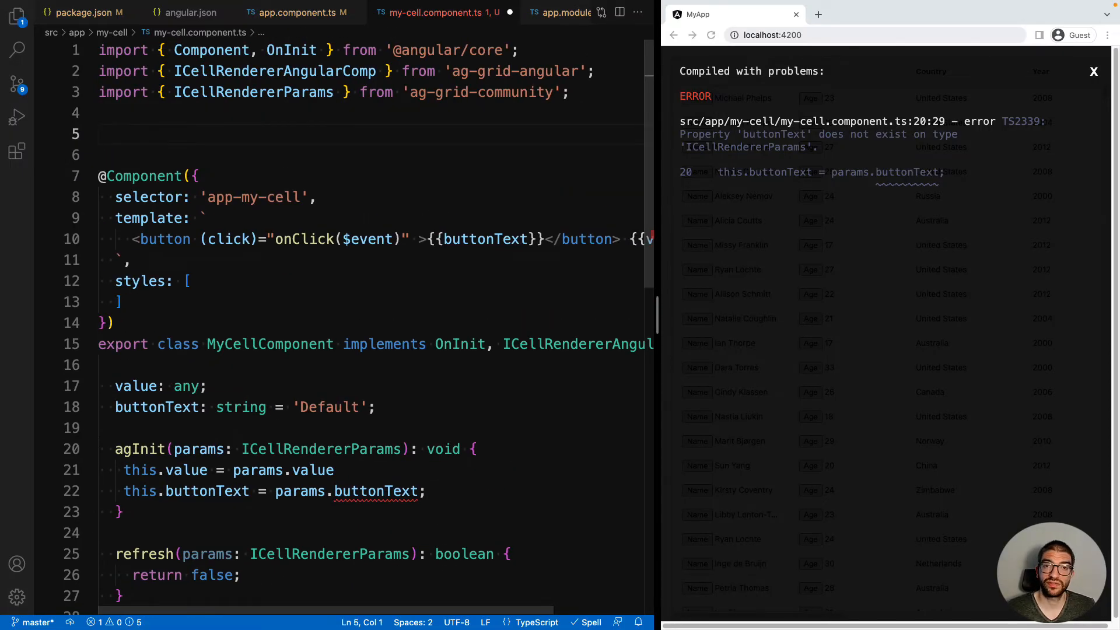
Declare a MyCellParams interface, type params as ICellRendererParams & MyCellParams, and fall back to 'Default'
text(export interface MyCellParams {)
text(buttonText?)
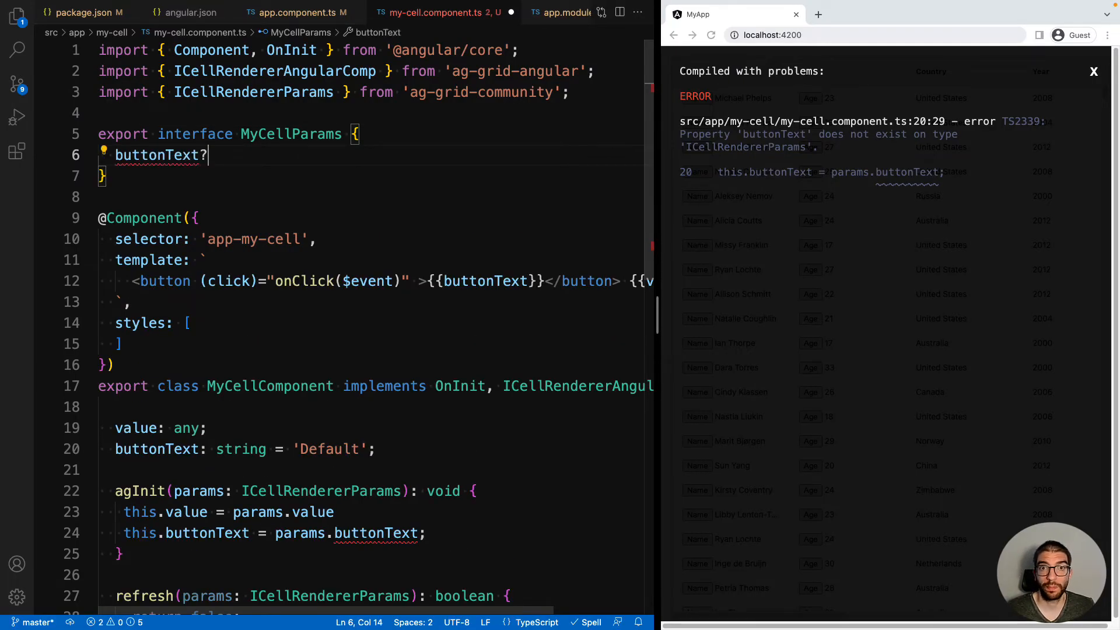
double_click(291, 134)
text( & )
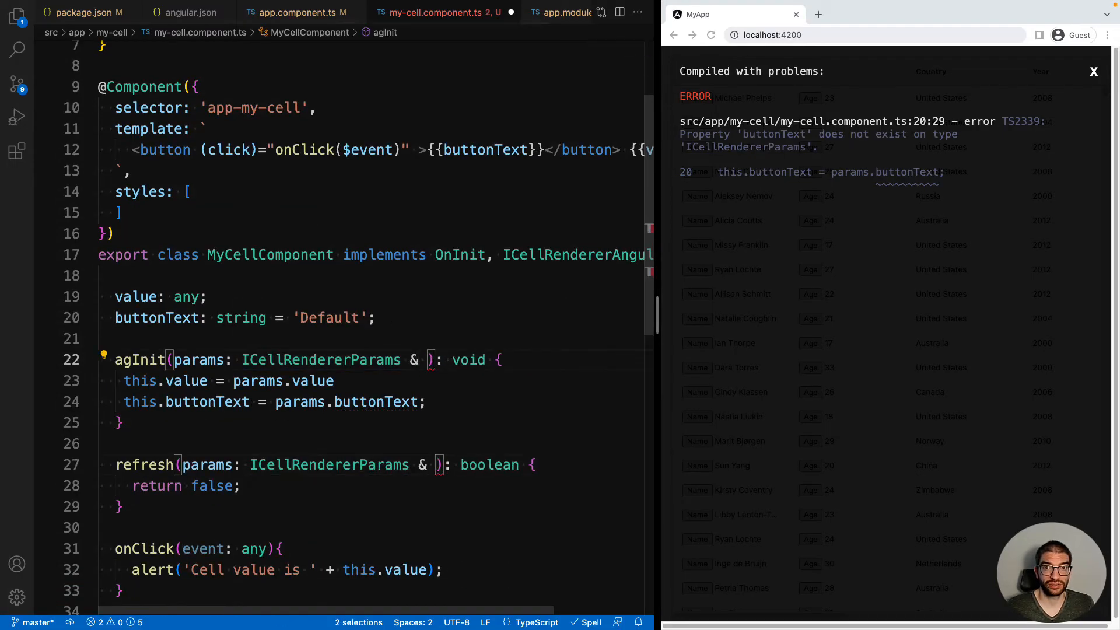
text(MyCellParams)
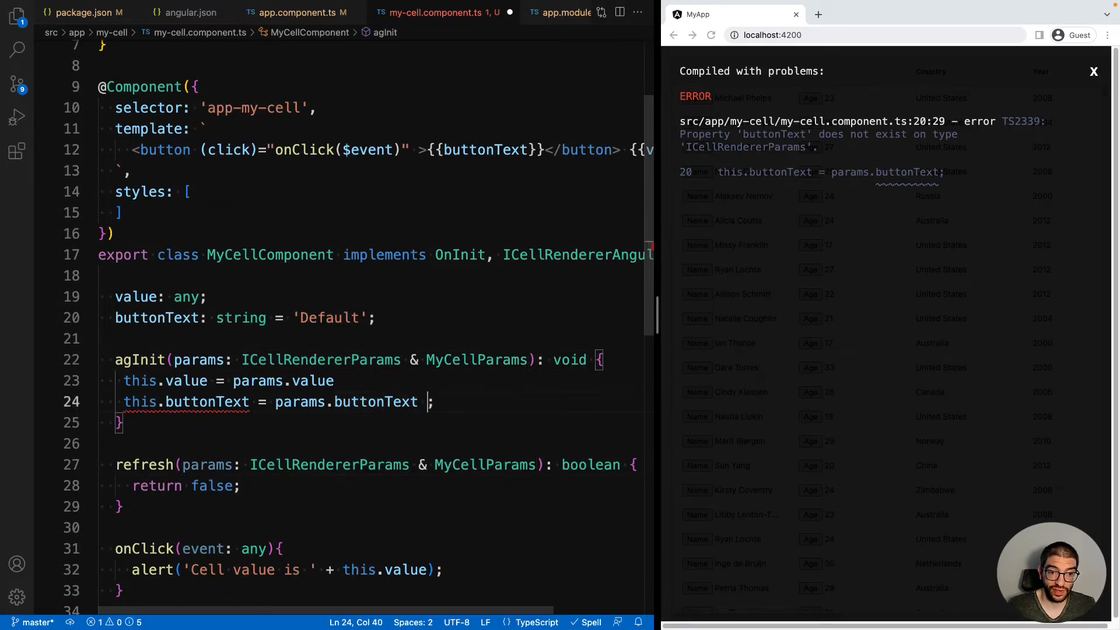
text(?? '')
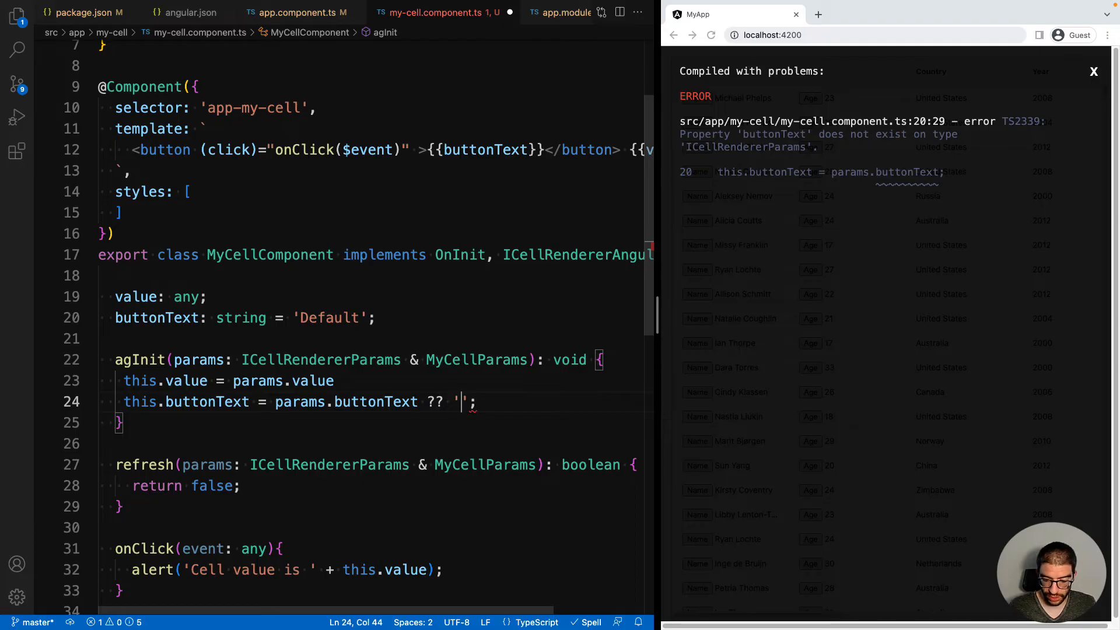
text(Default)
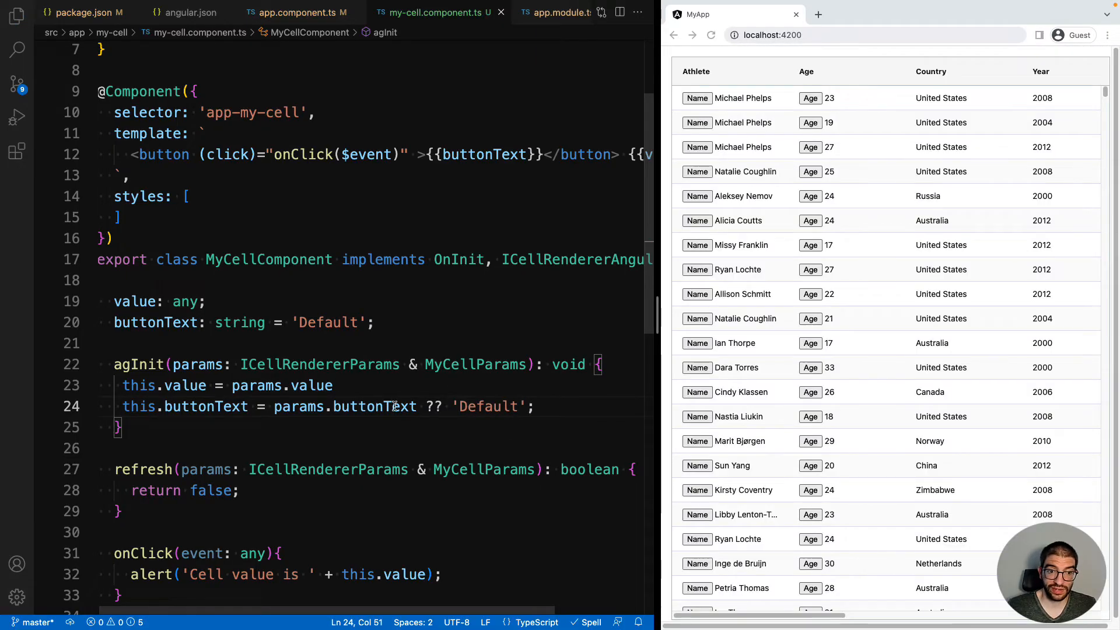
double_click(475, 364)
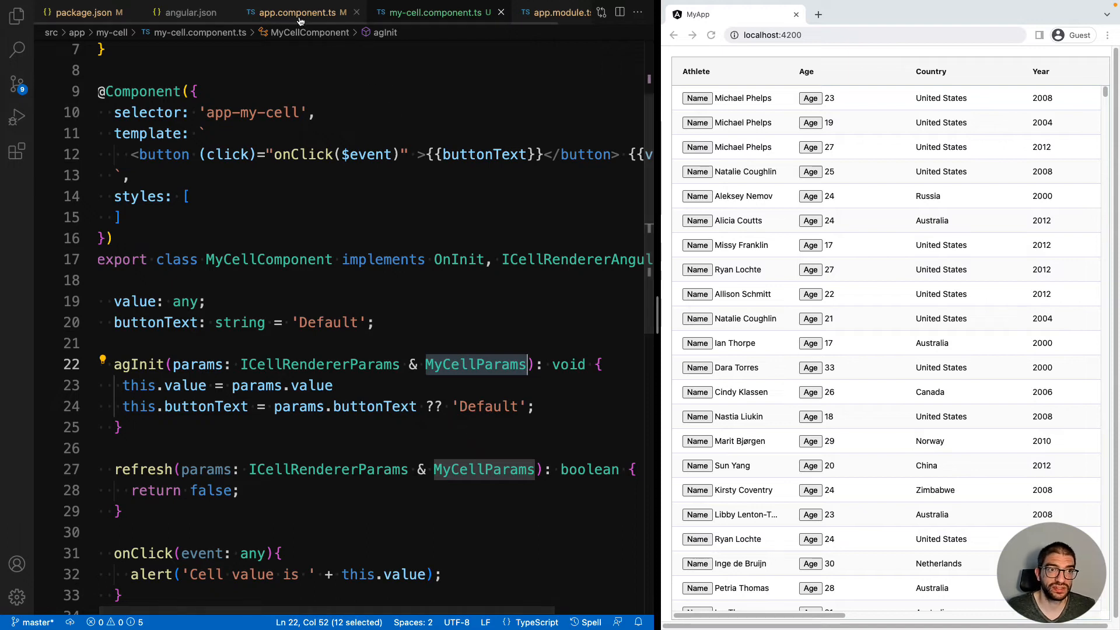
Assert the athlete cellRendererParams `as MyCellParams`, briefly test 'Age 1', then restore 'Age'
click(293, 13)
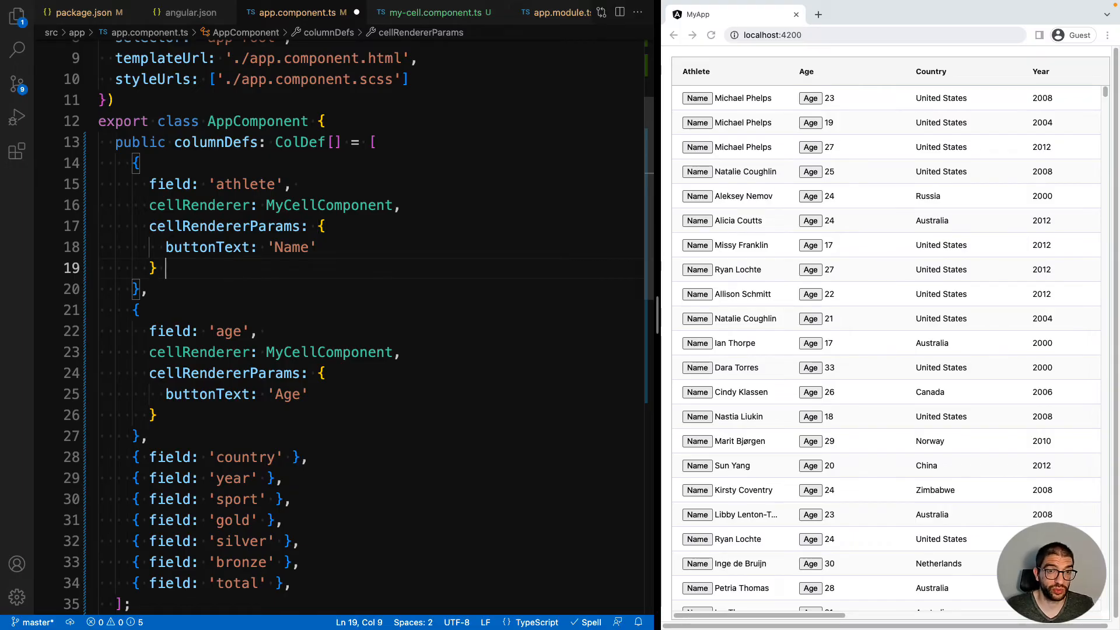
text(as MyCellParams)
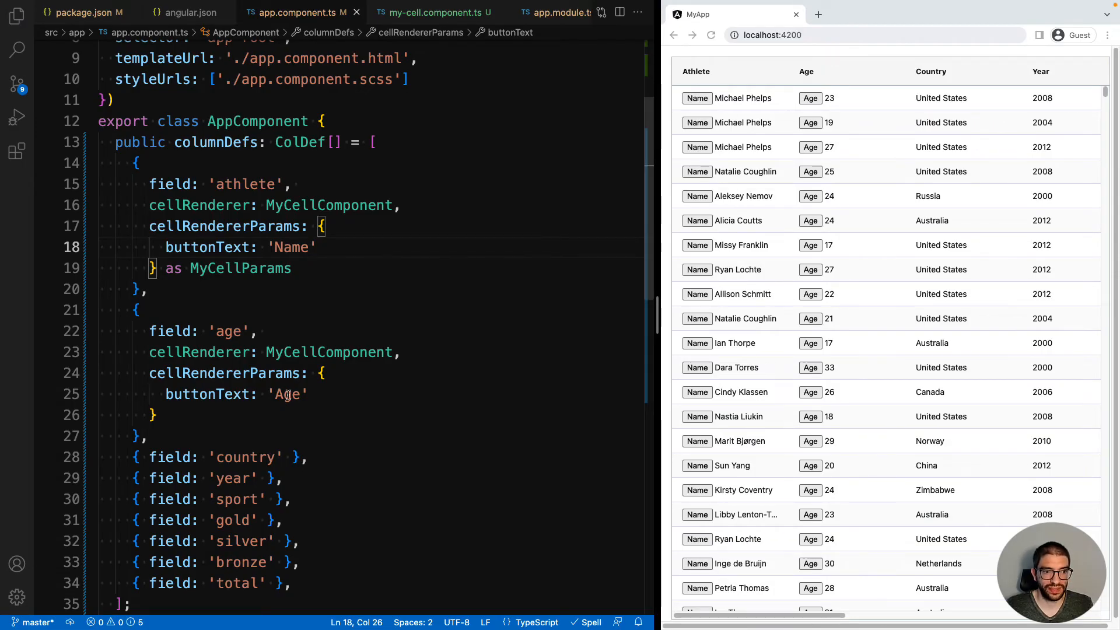
double_click(287, 394)
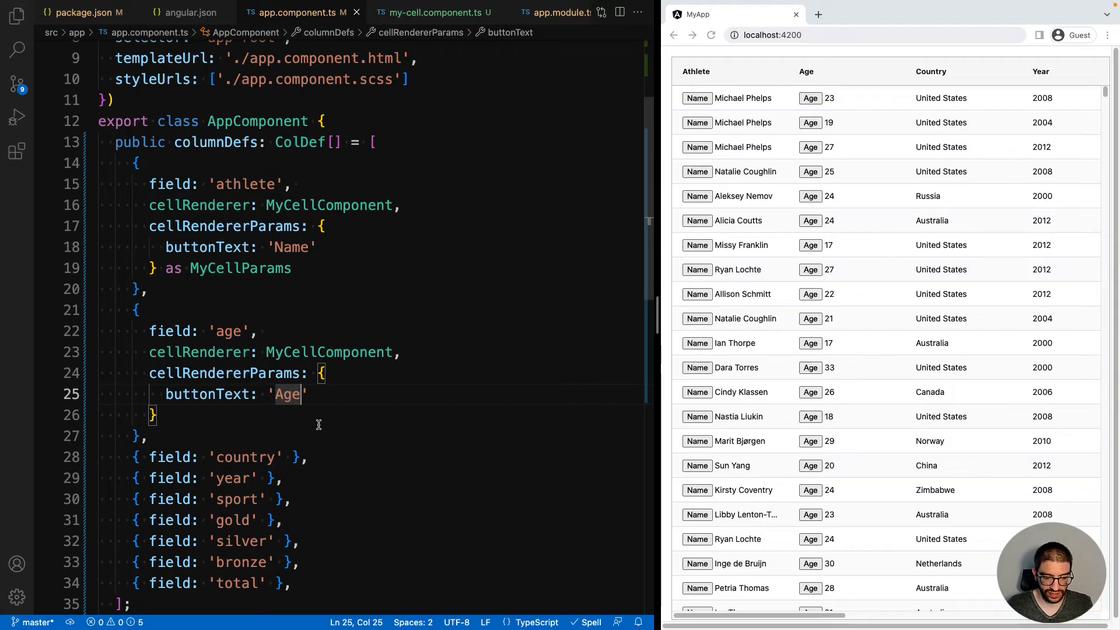
text(1)
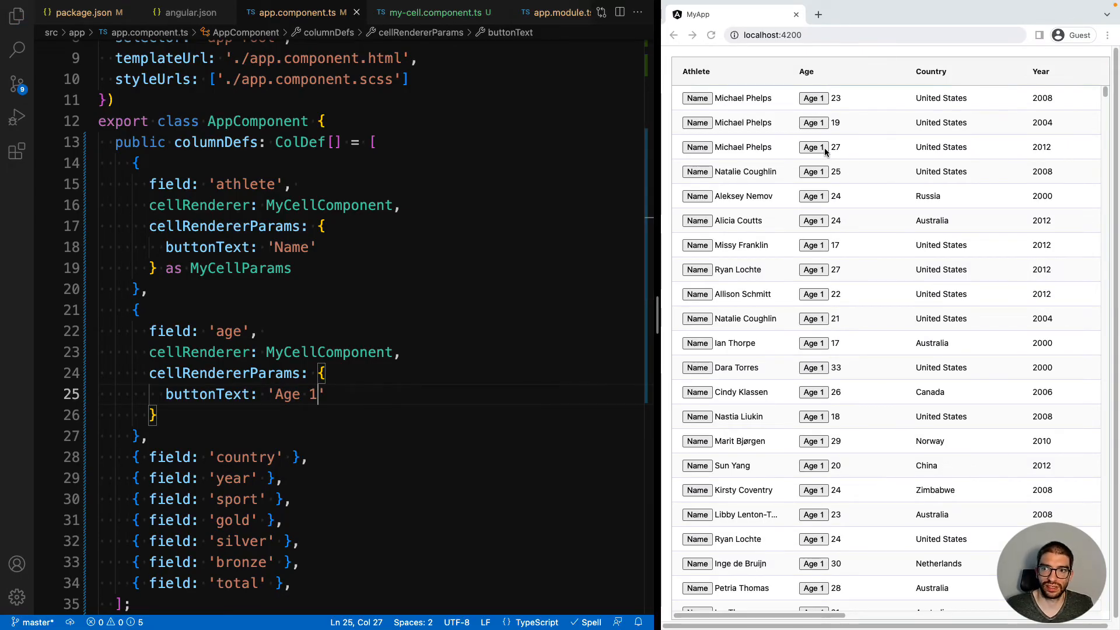
key(BackSpace)
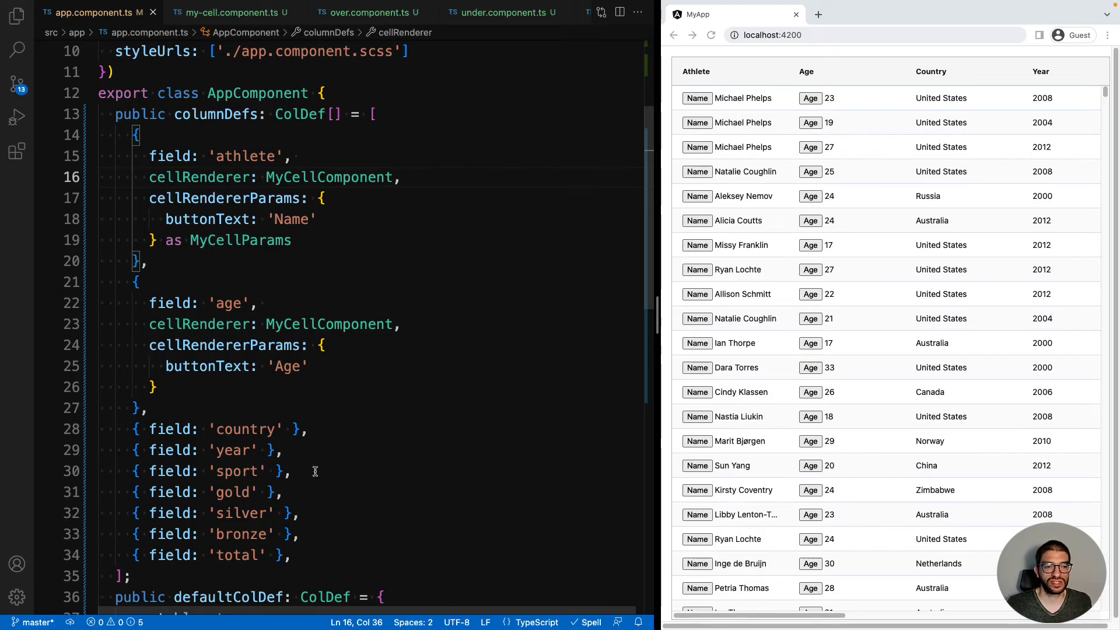
Start a cellRendererSelector on the age column taking ICellRendererParams and testing value < 25
drag(148, 323, 156, 386)
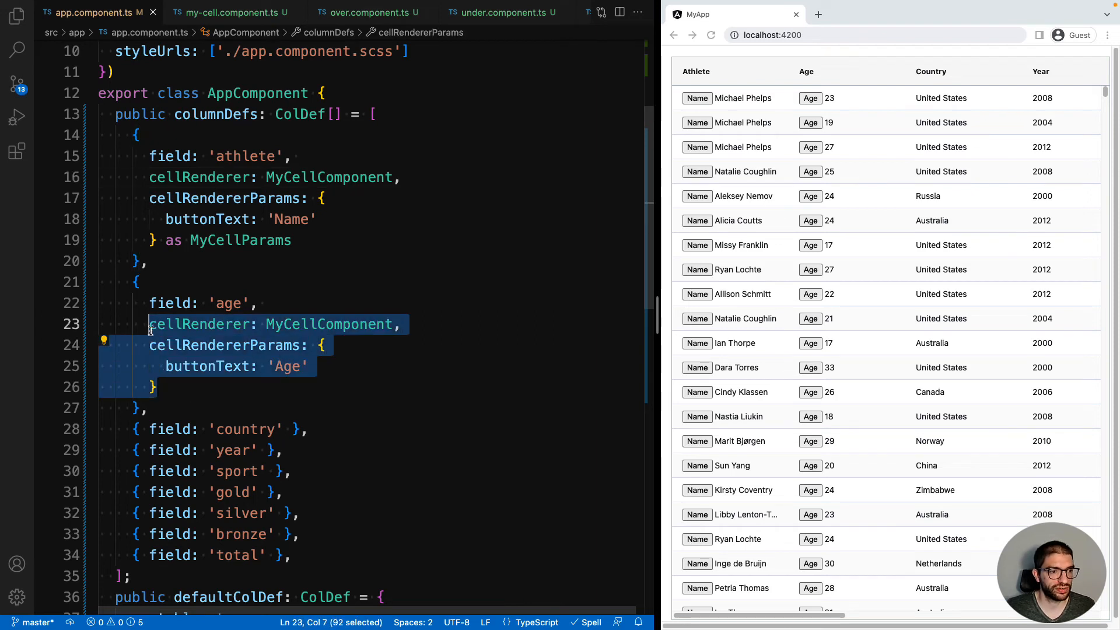
text(cellr)
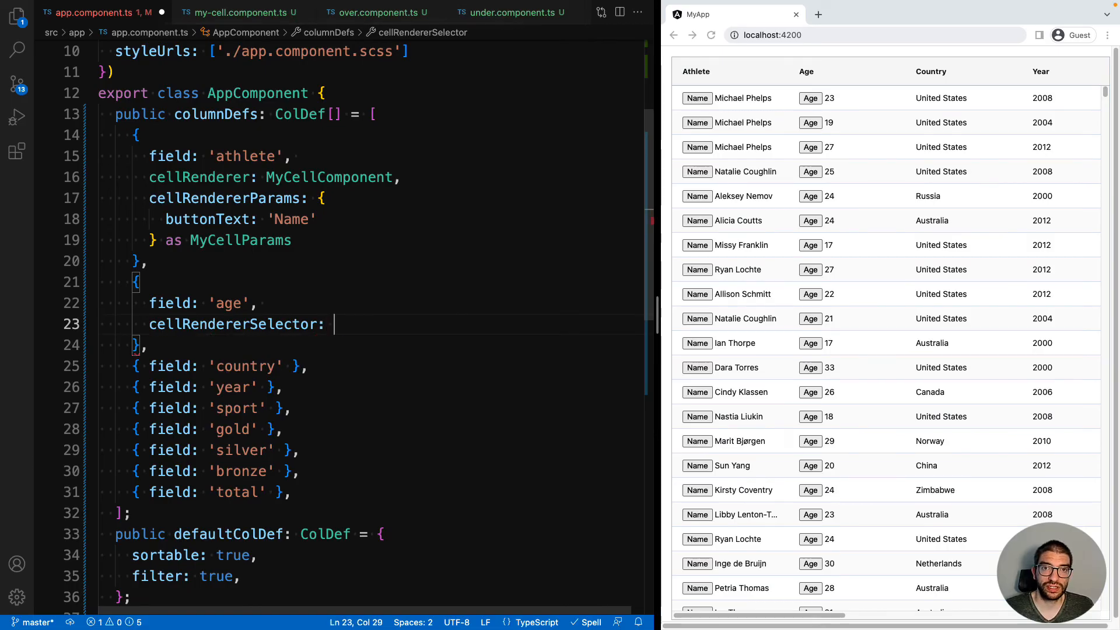
text((params: ICellRendererParams) => {)
text(if(pa)
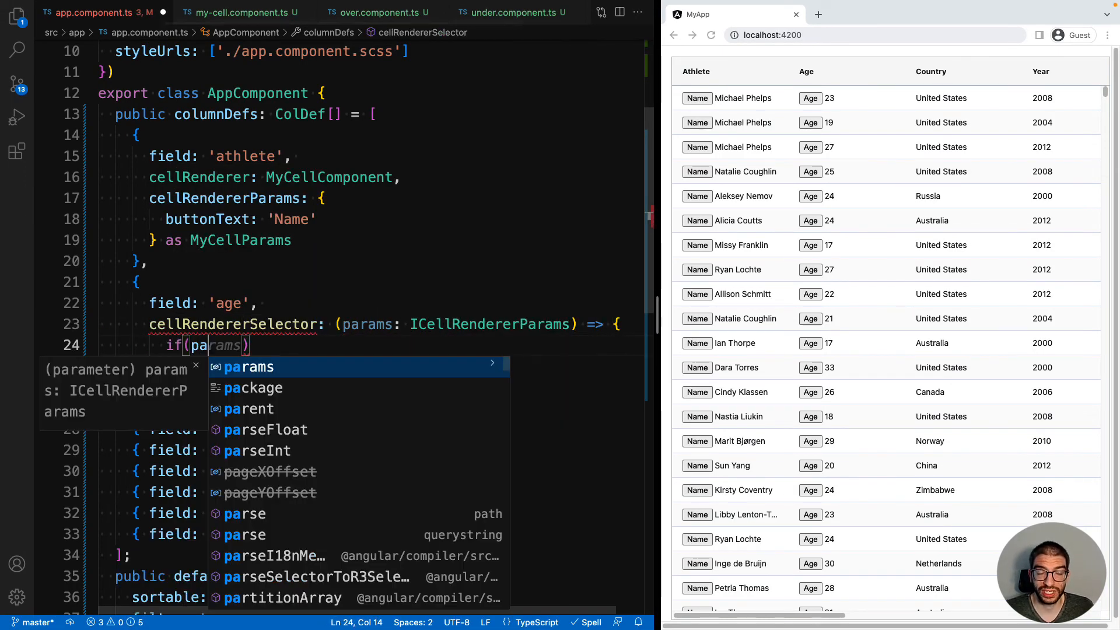
text(.value < 25)
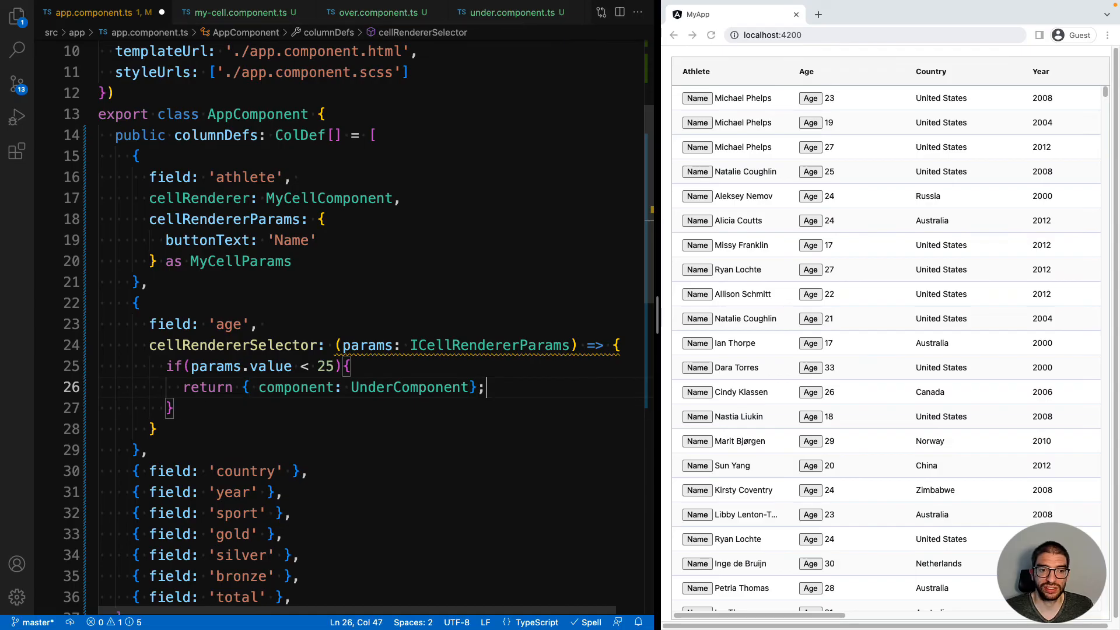
Return {component: UnderComponent or OverComponent, params: {}} depending on the age threshold
text(return {)
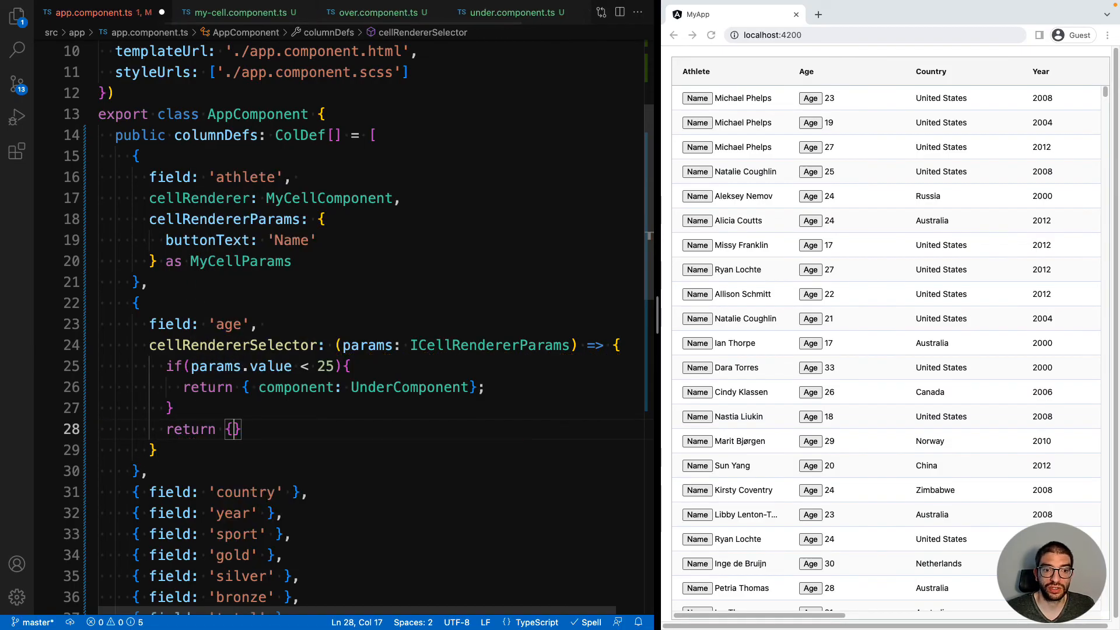
text(component: Overcomponent)
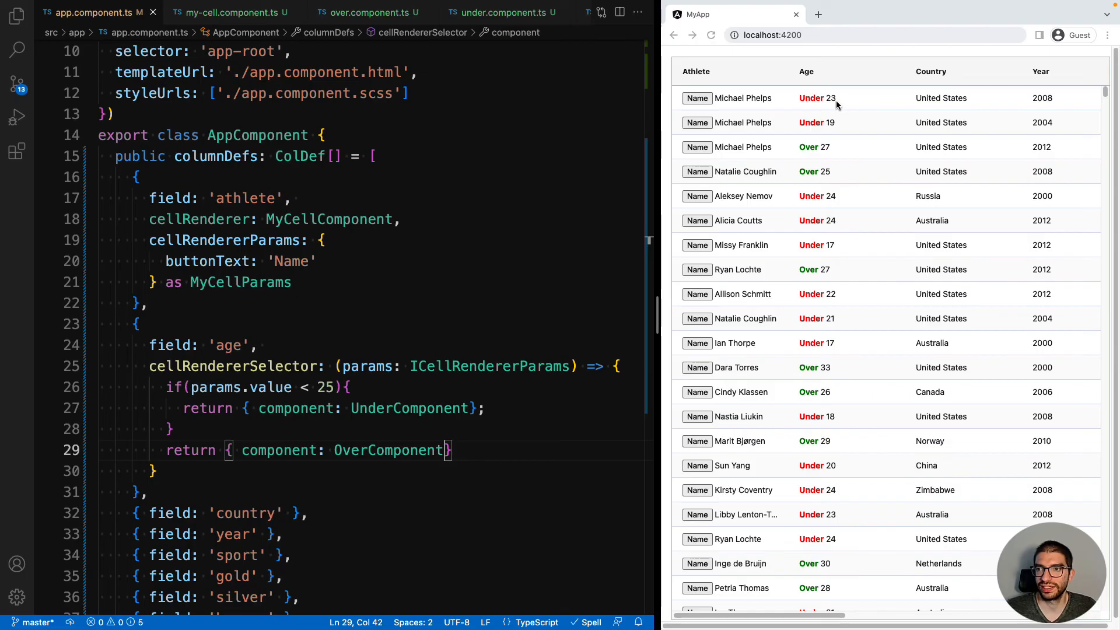
mouse_move(815, 115)
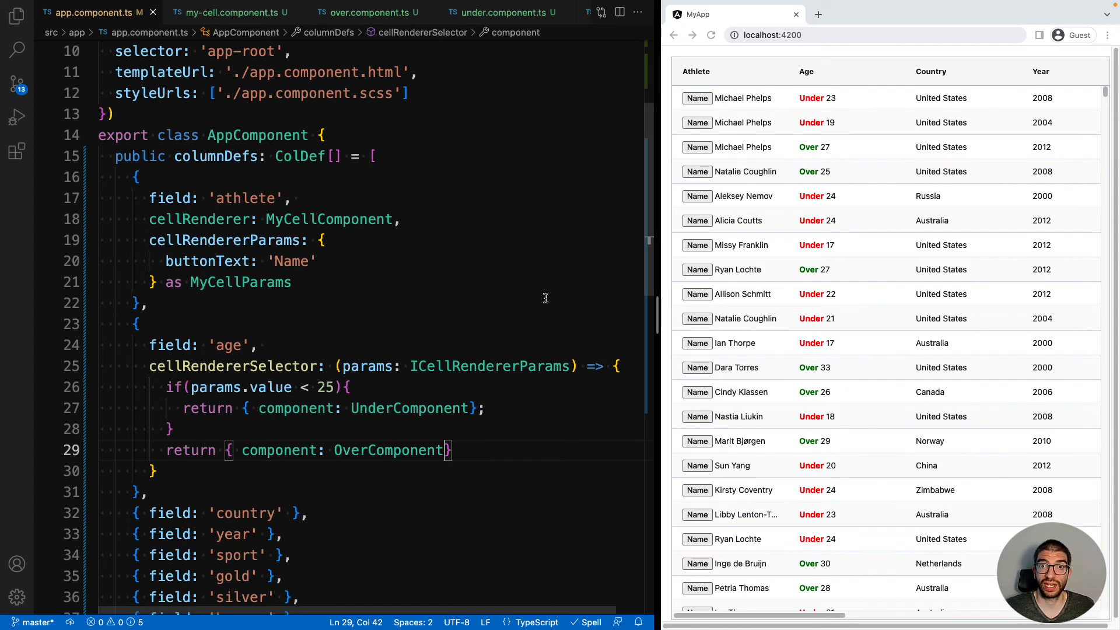
text(,)
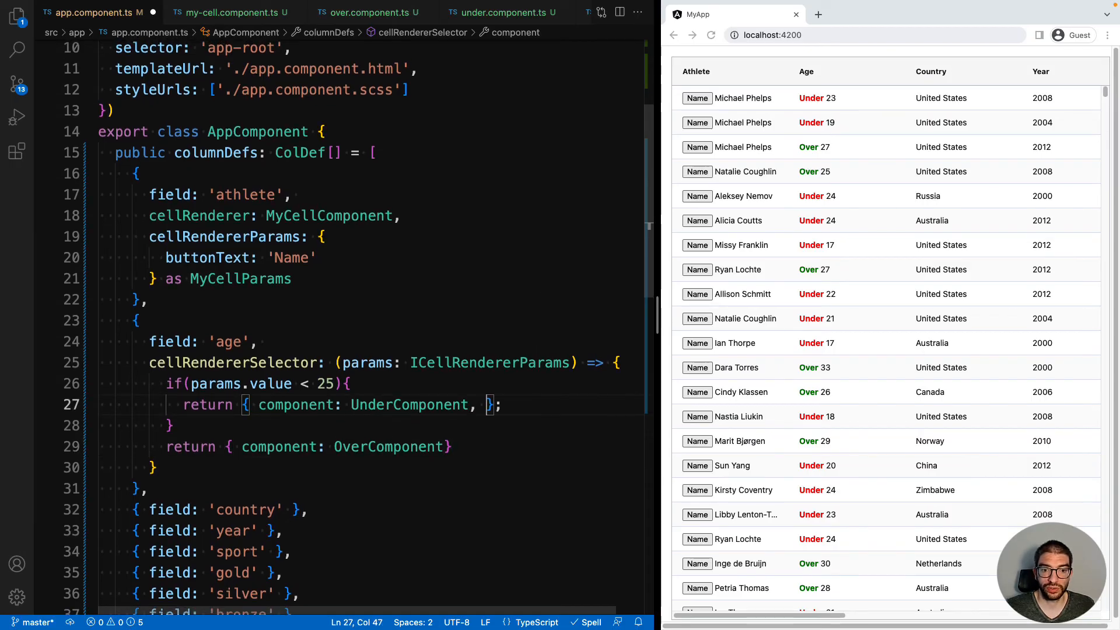
text(params: {})
click(220, 510)
text(,)
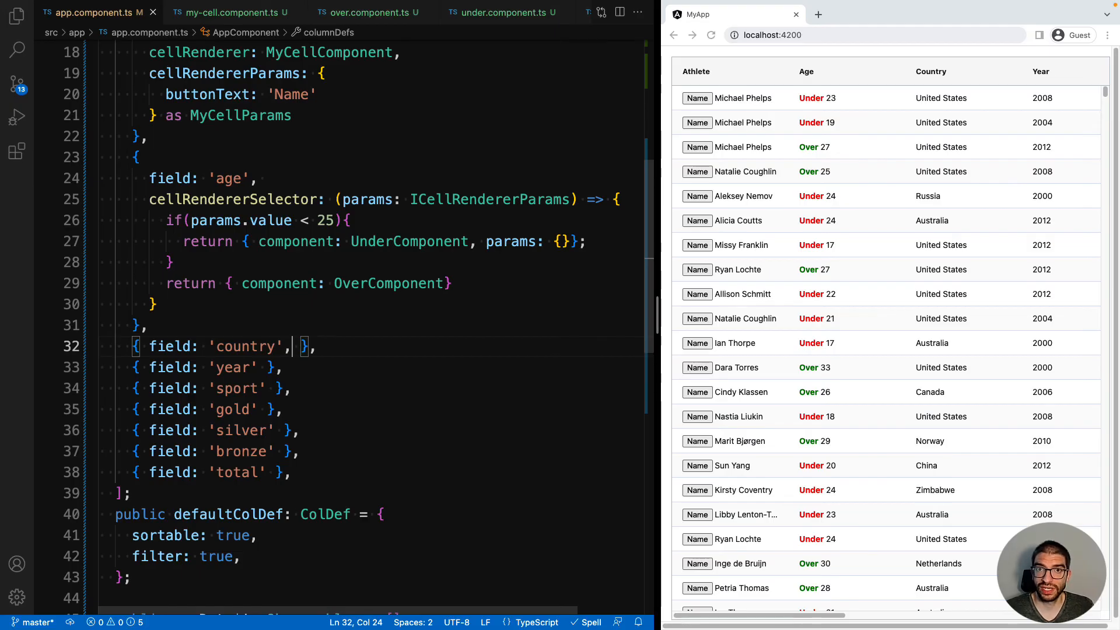
Add a country cellRenderer returning `<b> !! ${params.value} </b>` and save
text(cellRenderer: (params: ))
text(return `<b> !! ${params.value} )
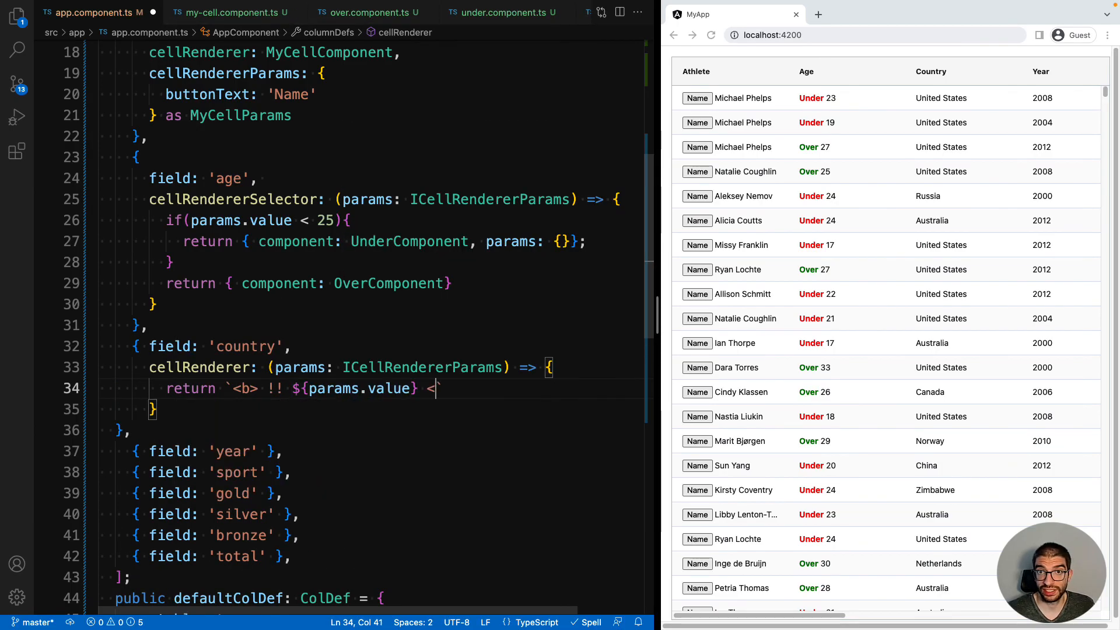
text(</b>`)
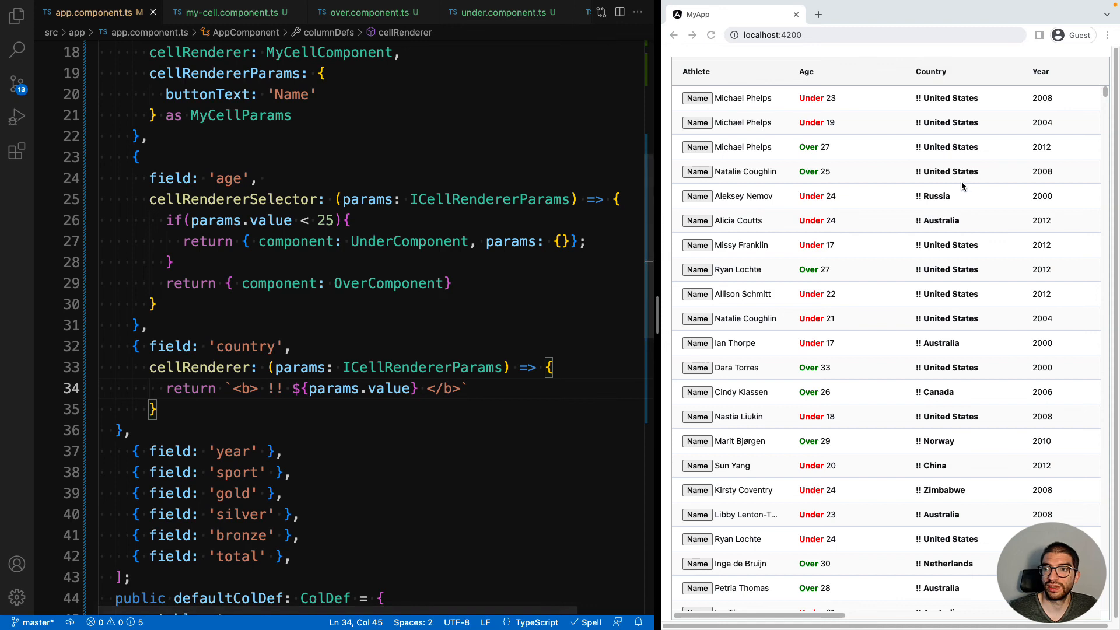
click(470, 388)
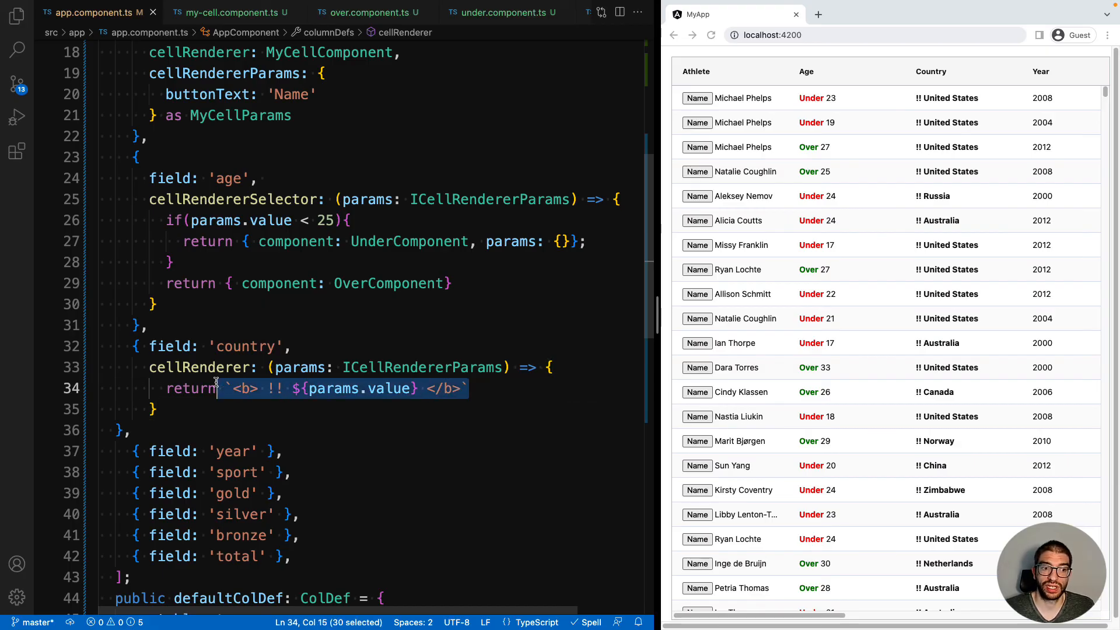
click(488, 387)
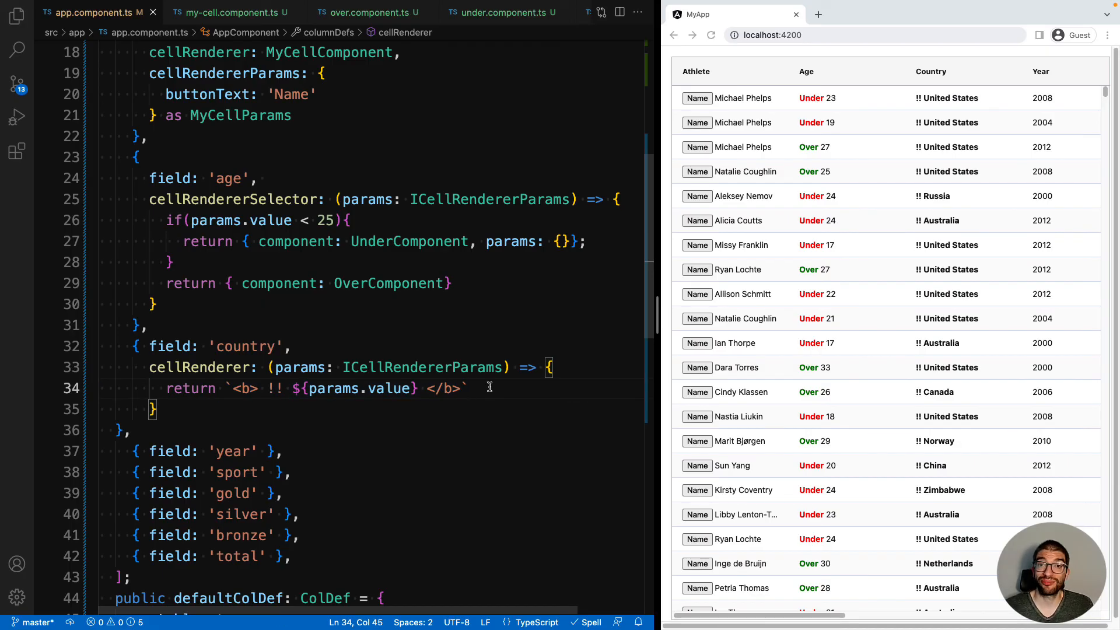